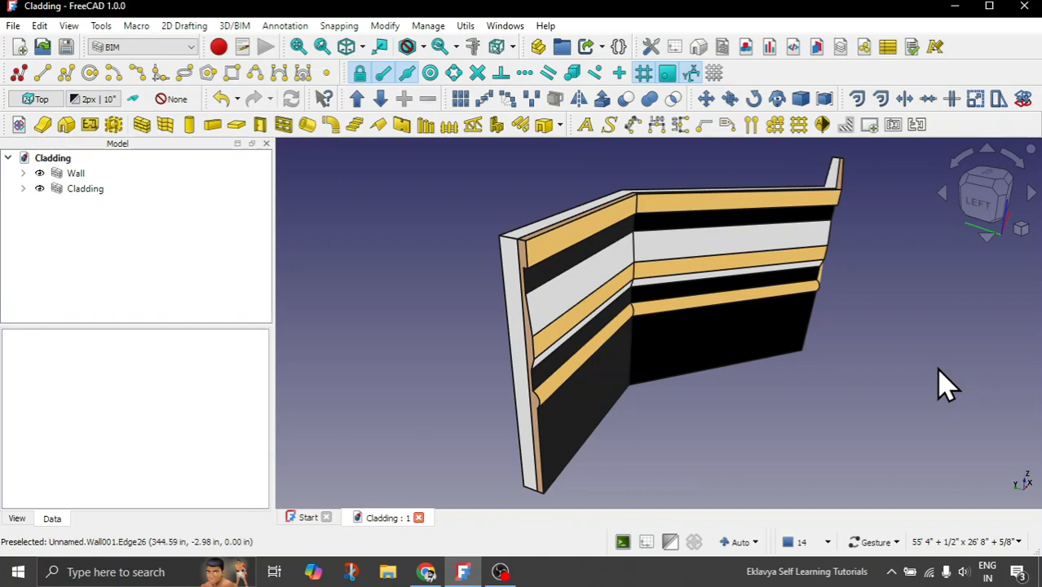
{"action": "mouse_move", "coordinate": [886, 329]}
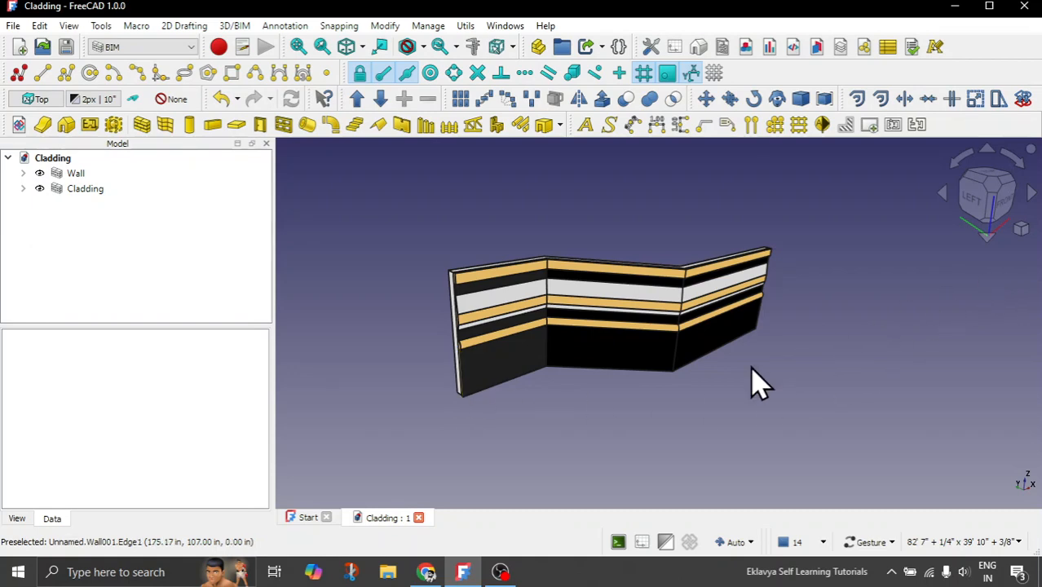
Step: Edit the Cladding wall's base wire end point and finish the wire edit
{"action": "left_click_drag", "start_coordinate": [758, 383], "coordinate": [655, 465]}
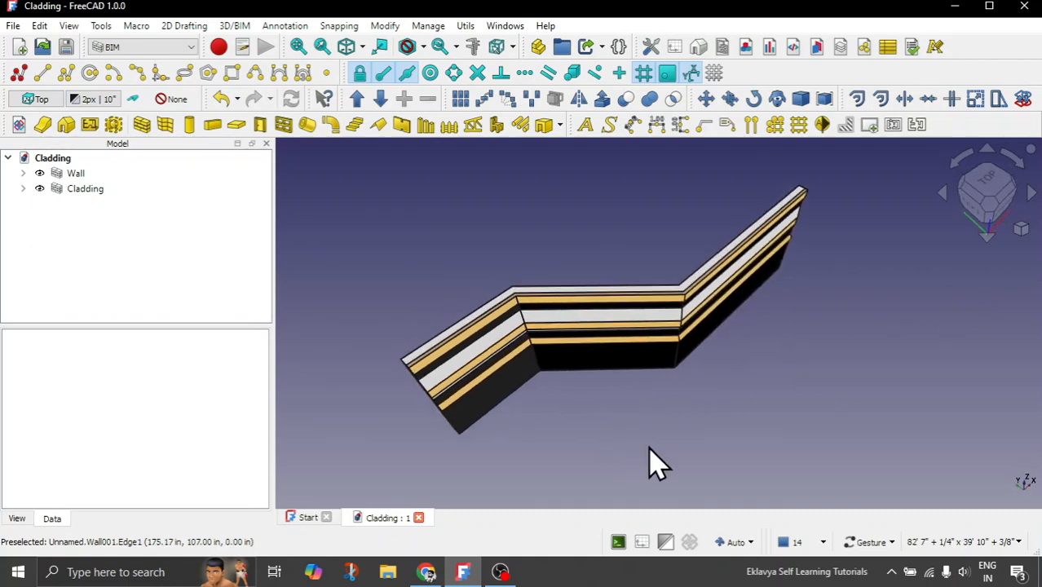
{"action": "left_click_drag", "start_coordinate": [656, 465], "coordinate": [530, 424]}
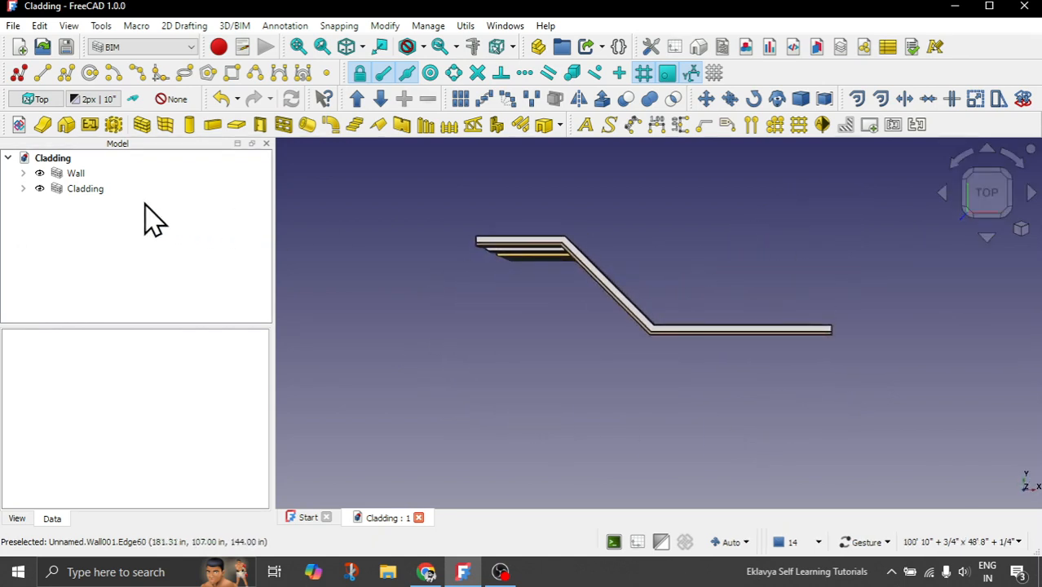
{"action": "left_click", "coordinate": [75, 173]}
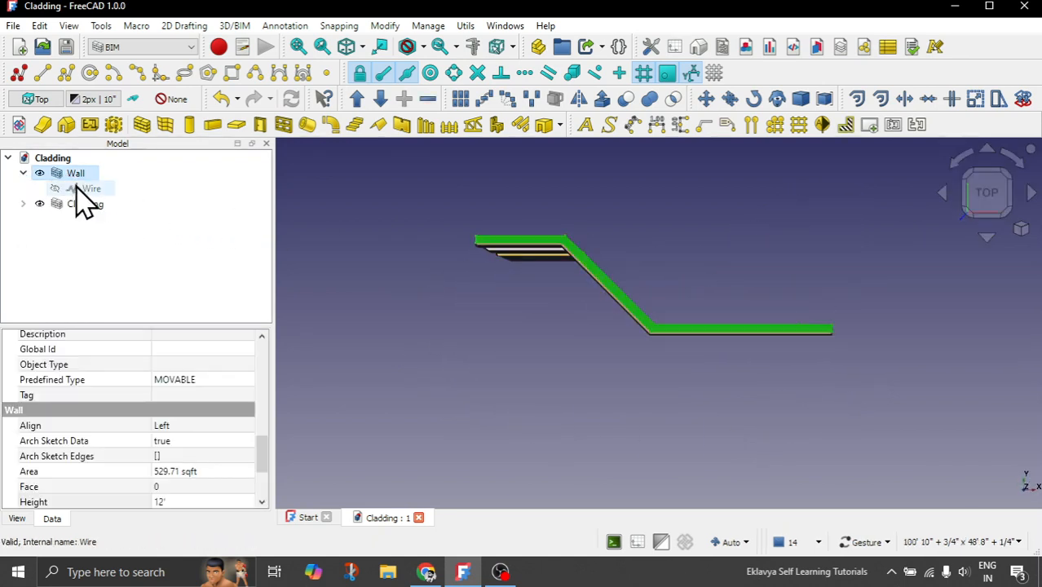
{"action": "double_click", "coordinate": [91, 190]}
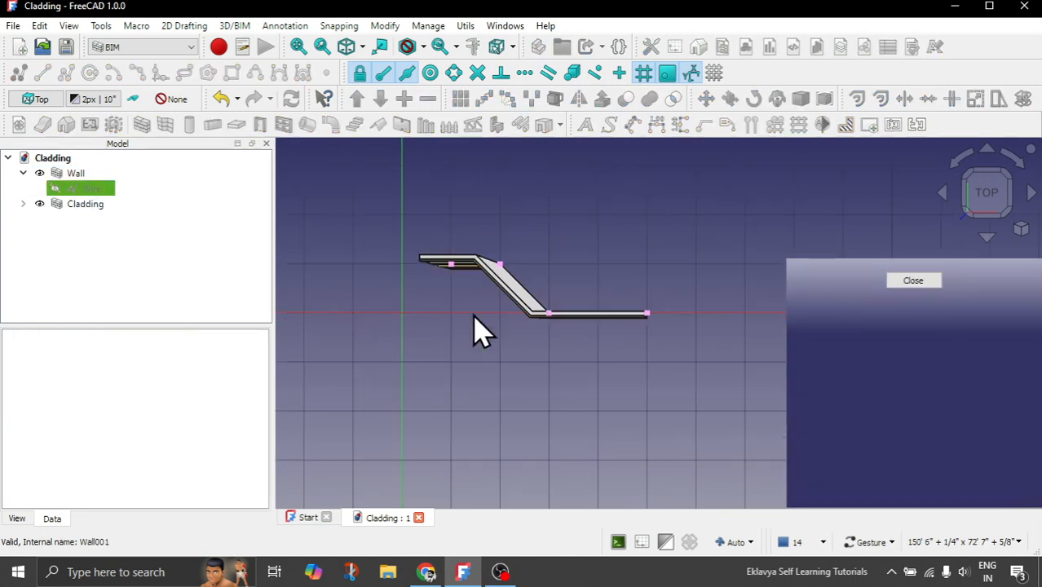
{"action": "mouse_move", "coordinate": [644, 316]}
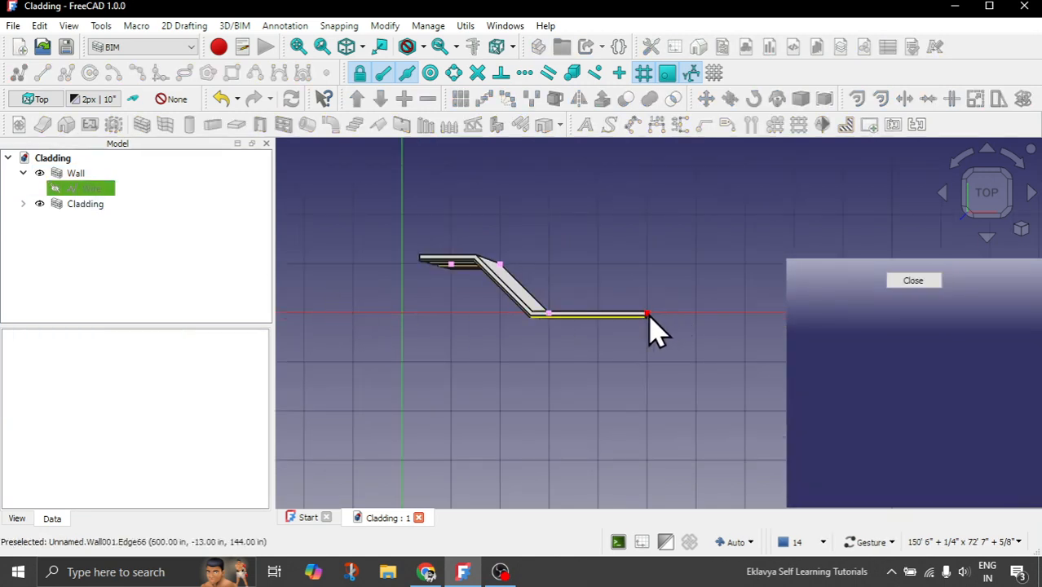
{"action": "left_click", "coordinate": [645, 313]}
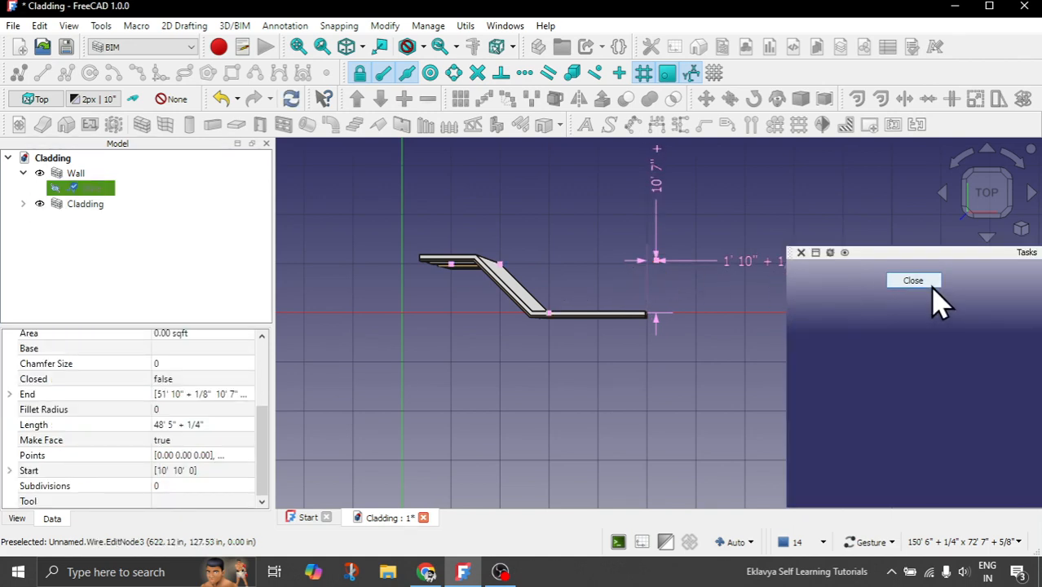
{"action": "left_click", "coordinate": [913, 280]}
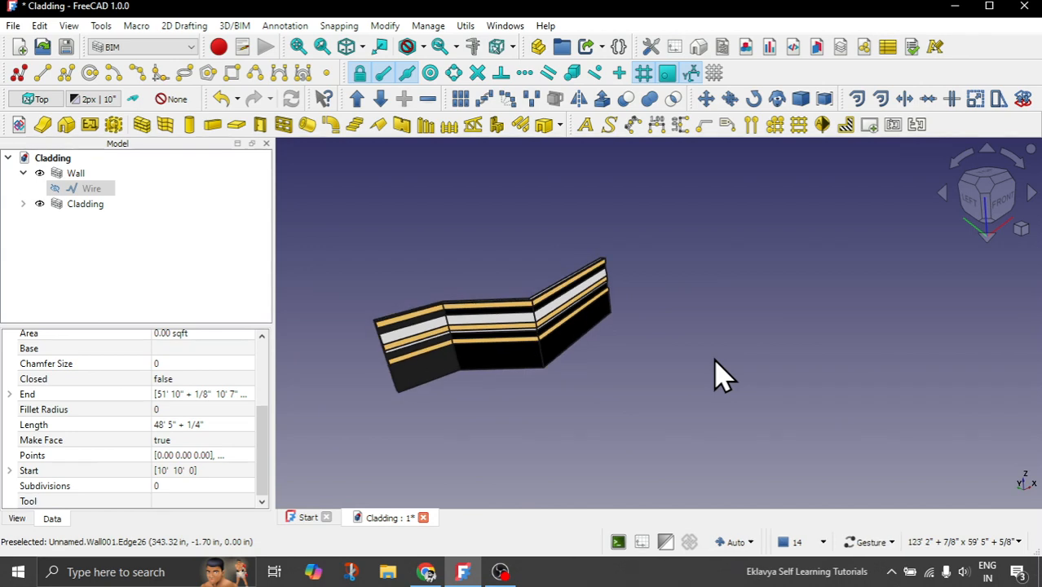
Step: Close the document unsaved, start an empty one and raise a wall from the zigzag wire
{"action": "left_click_drag", "start_coordinate": [718, 375], "coordinate": [456, 424]}
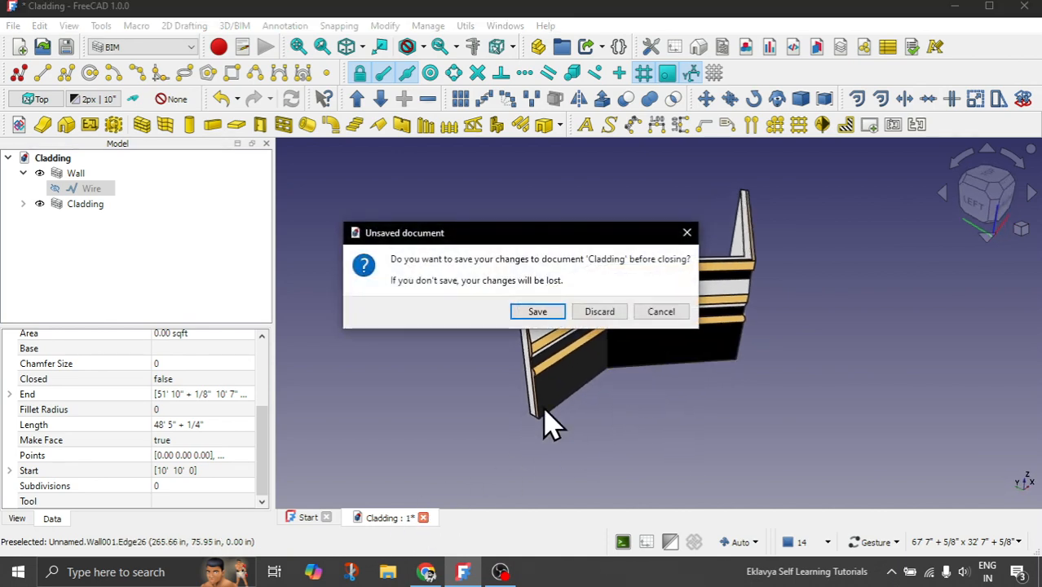
{"action": "left_click", "coordinate": [600, 310]}
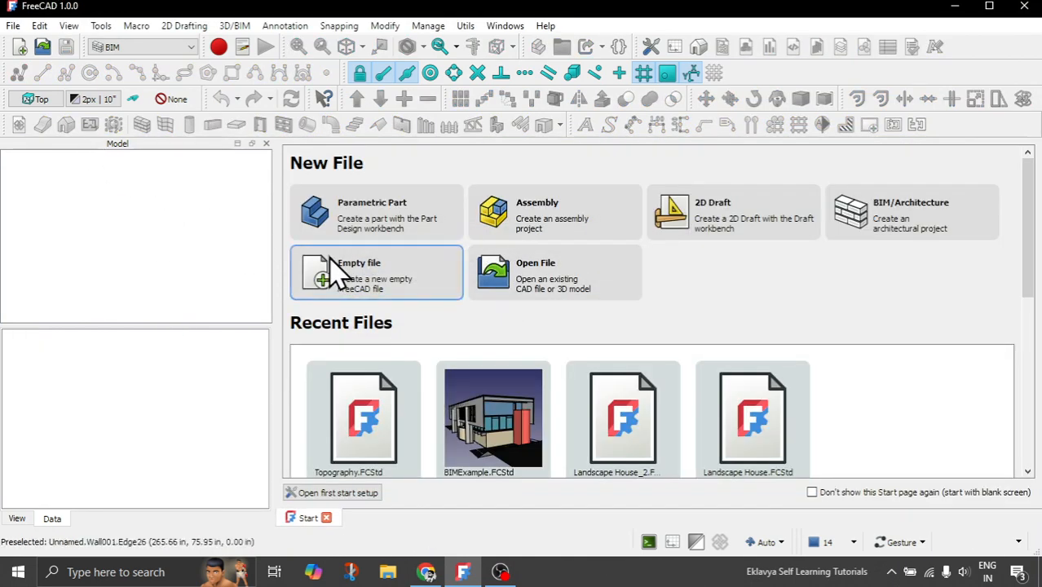
{"action": "left_click", "coordinate": [374, 274]}
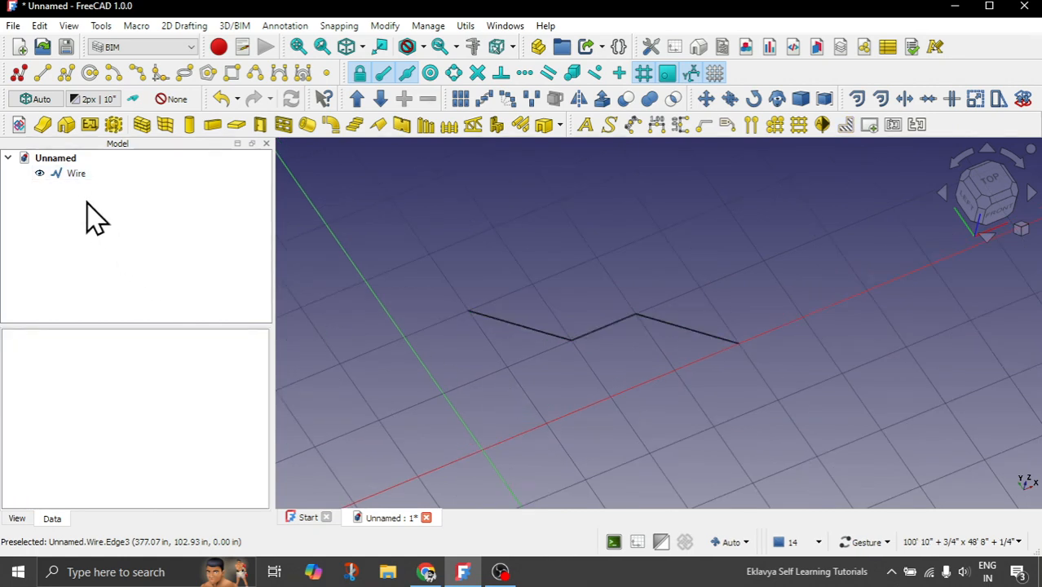
{"action": "left_click", "coordinate": [75, 173]}
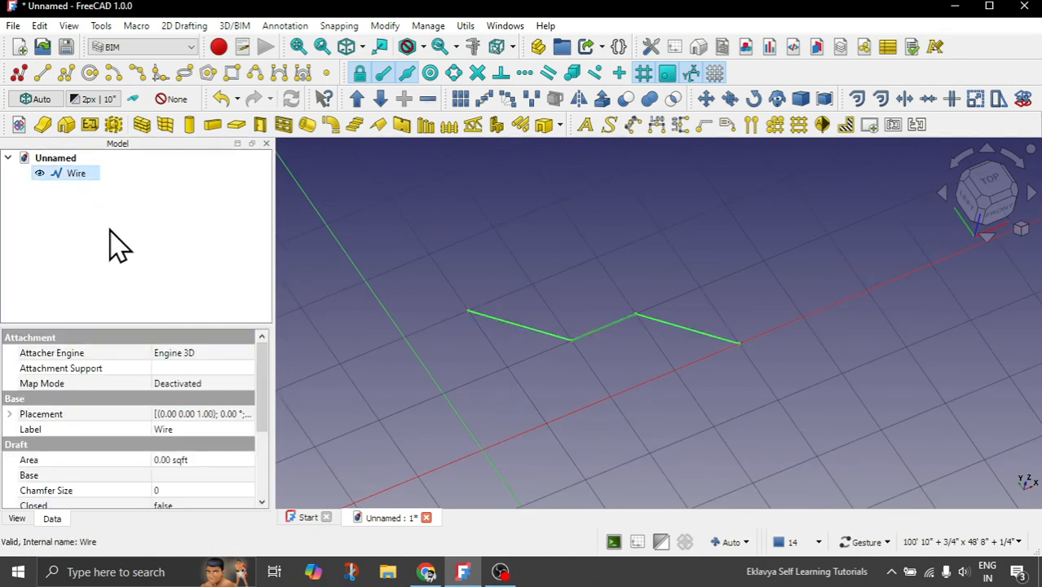
{"action": "left_click", "coordinate": [142, 124]}
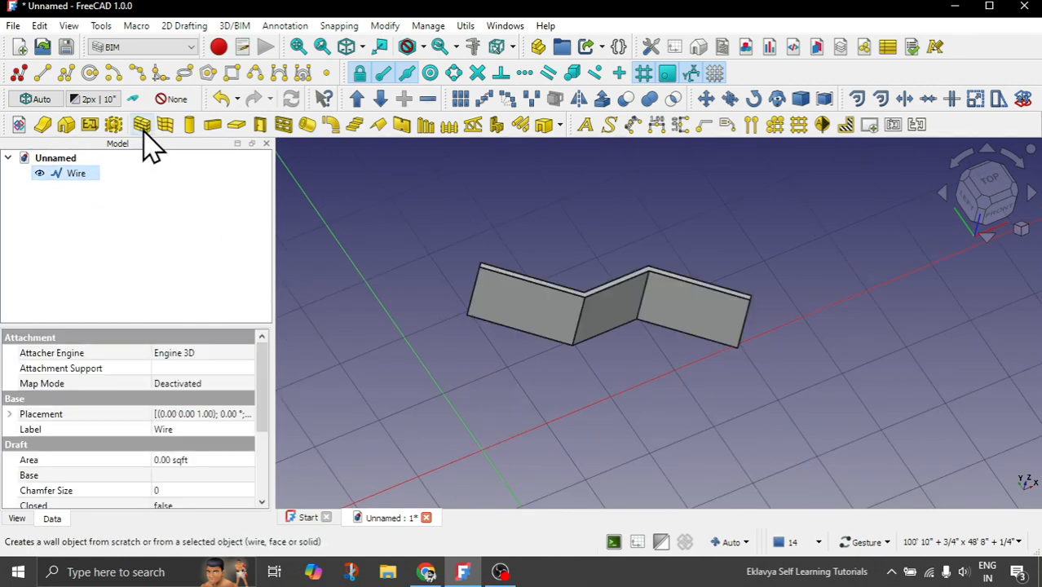
Step: Create the 11 ft wall from the selected zigzag wire
{"action": "left_click", "coordinate": [140, 124]}
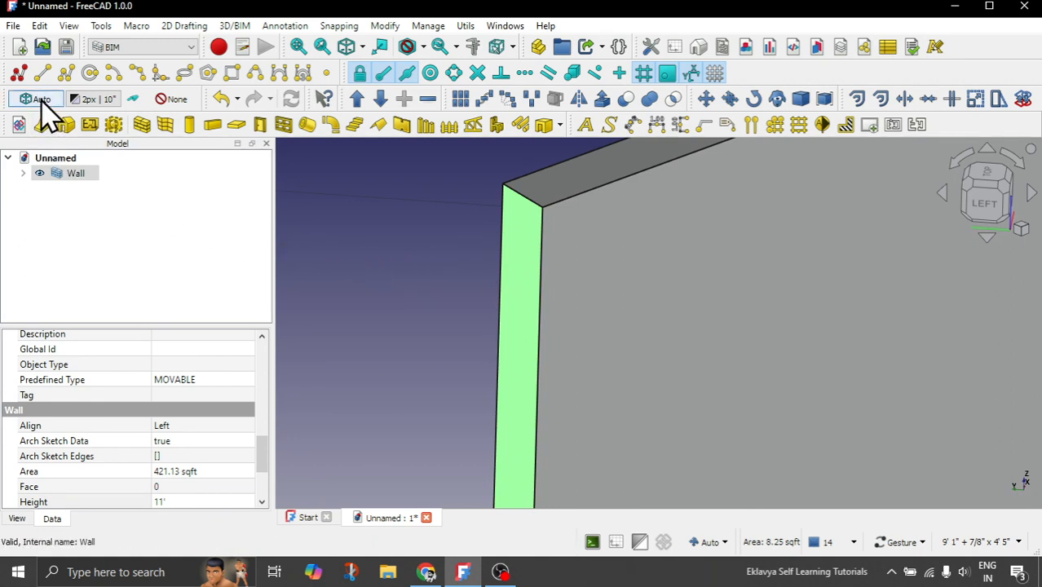
{"action": "mouse_move", "coordinate": [41, 99]}
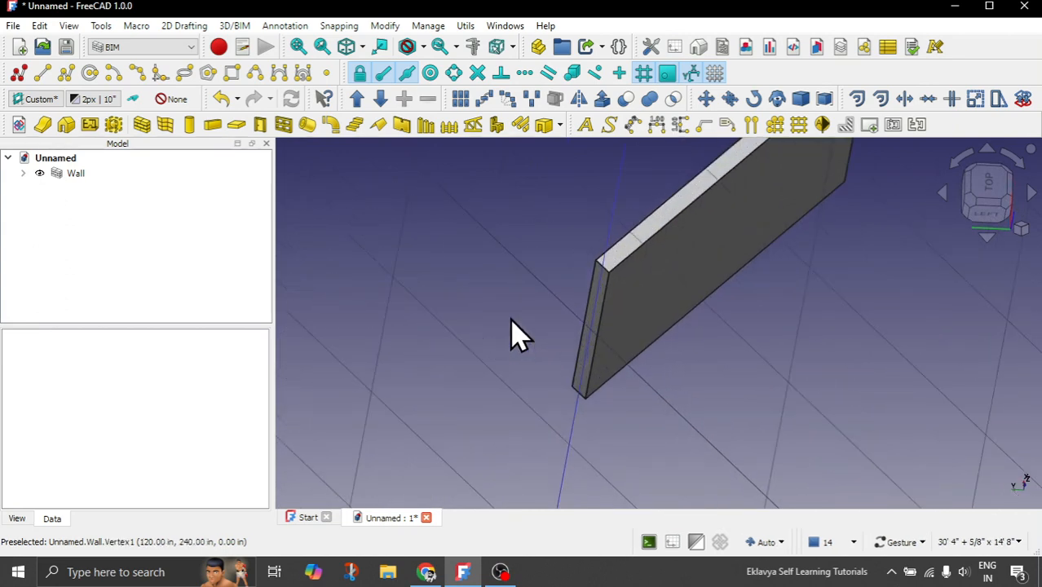
{"action": "mouse_move", "coordinate": [424, 248]}
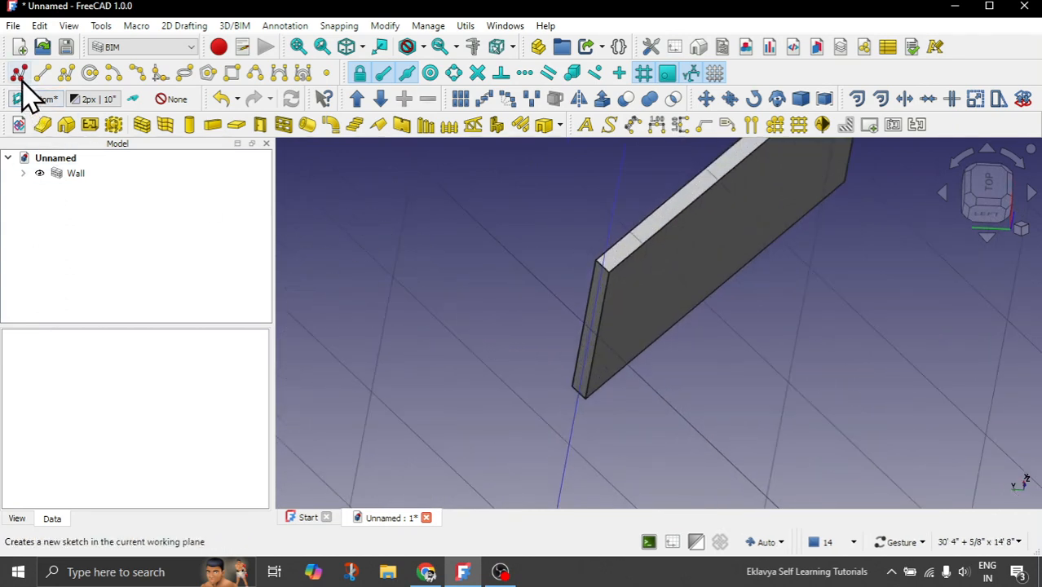
{"action": "mouse_move", "coordinate": [18, 73]}
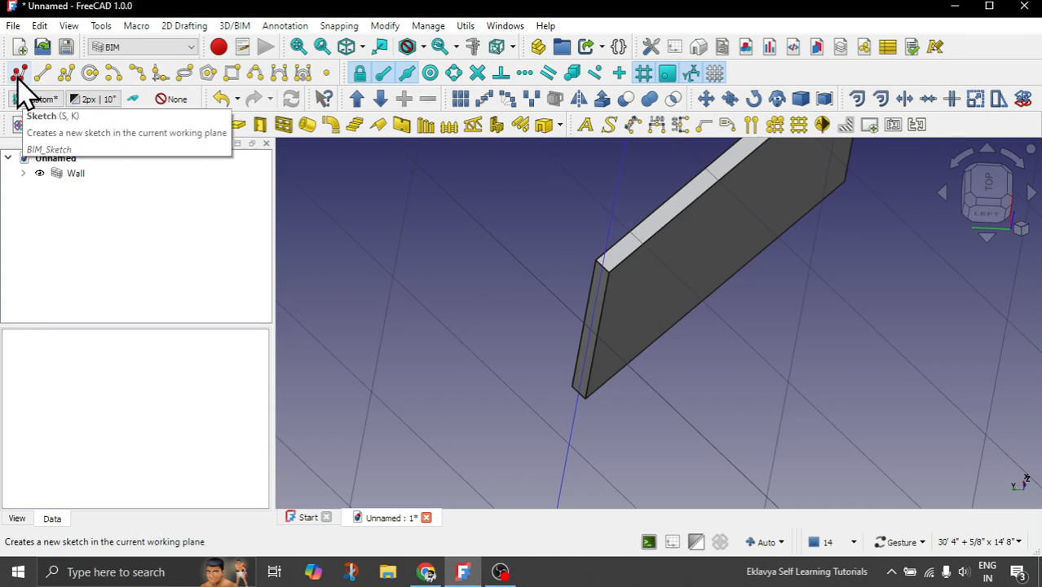
Step: Sketch the cladding profile on the wall end face with equal segments and fixed lengths until fully constrained
{"action": "left_click", "coordinate": [17, 72]}
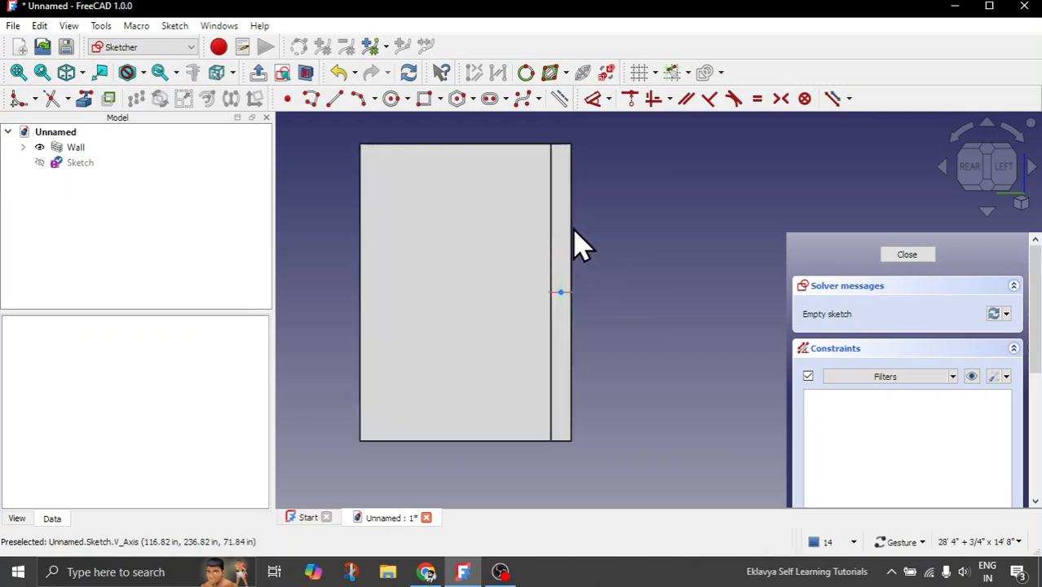
{"action": "mouse_move", "coordinate": [432, 225]}
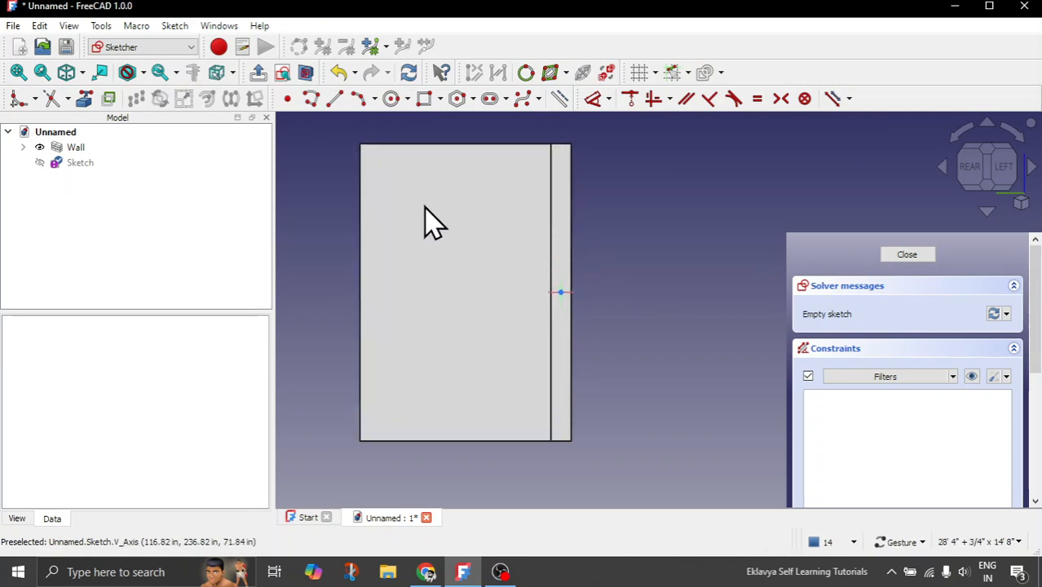
{"action": "mouse_move", "coordinate": [562, 193]}
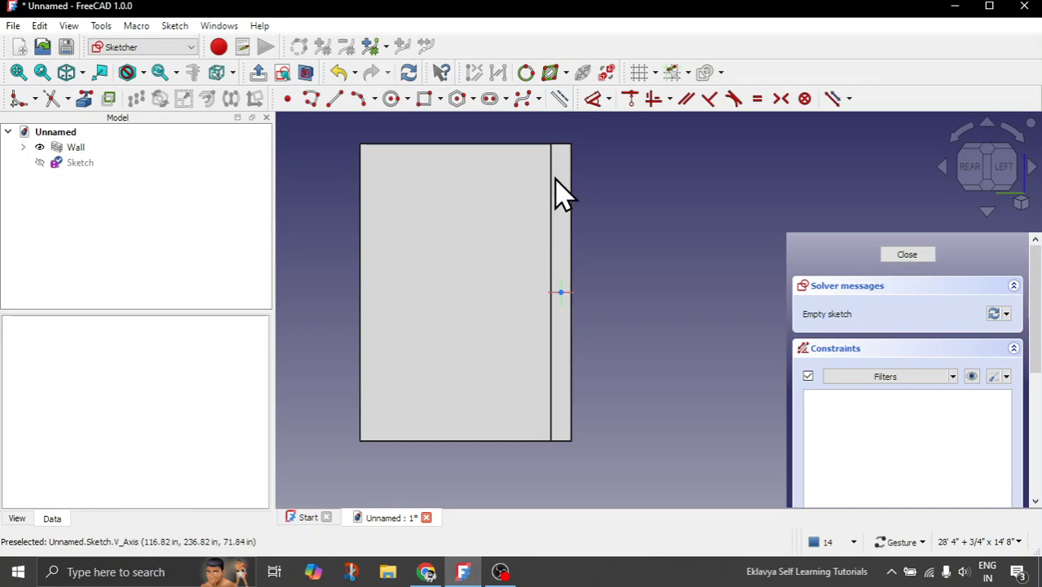
{"action": "mouse_move", "coordinate": [595, 334]}
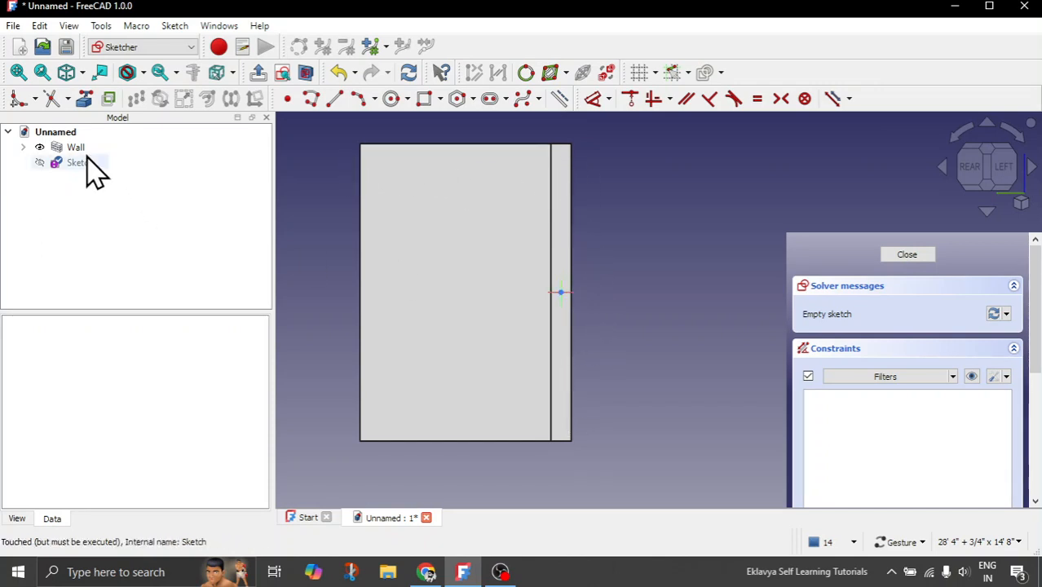
{"action": "mouse_move", "coordinate": [84, 98]}
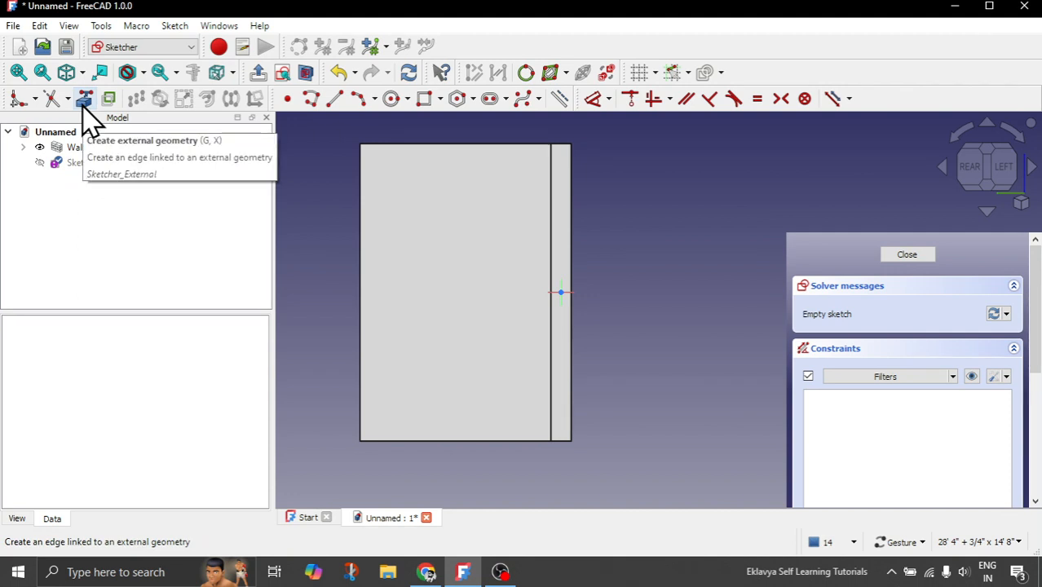
{"action": "mouse_move", "coordinate": [574, 182]}
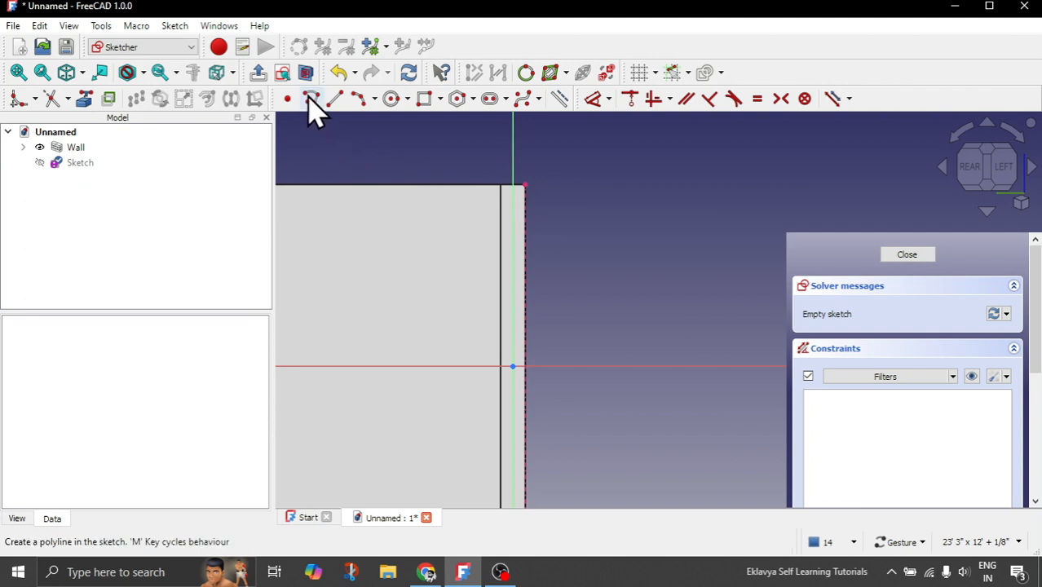
{"action": "mouse_move", "coordinate": [313, 101]}
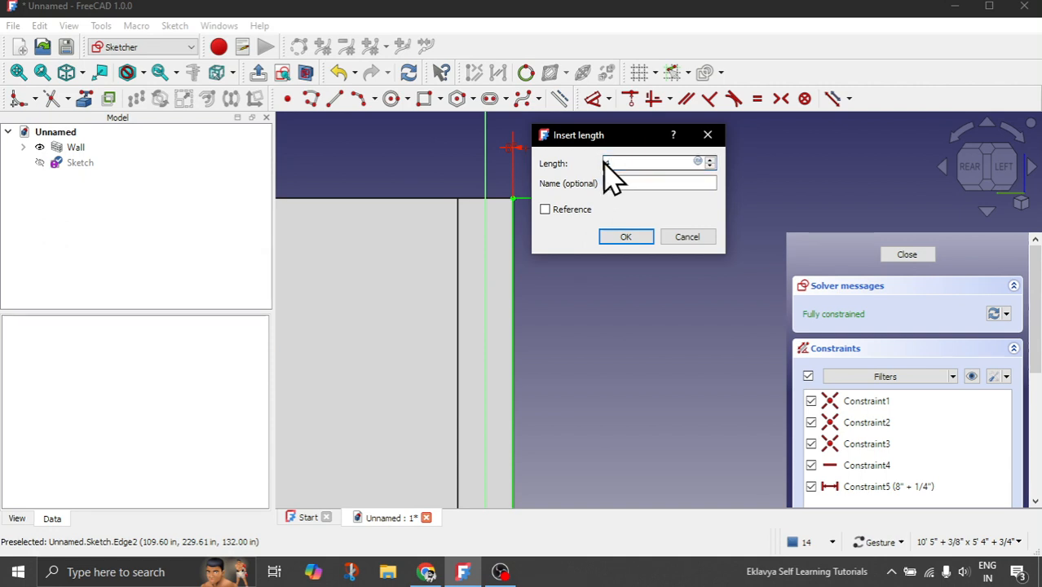
{"action": "left_click", "coordinate": [626, 237]}
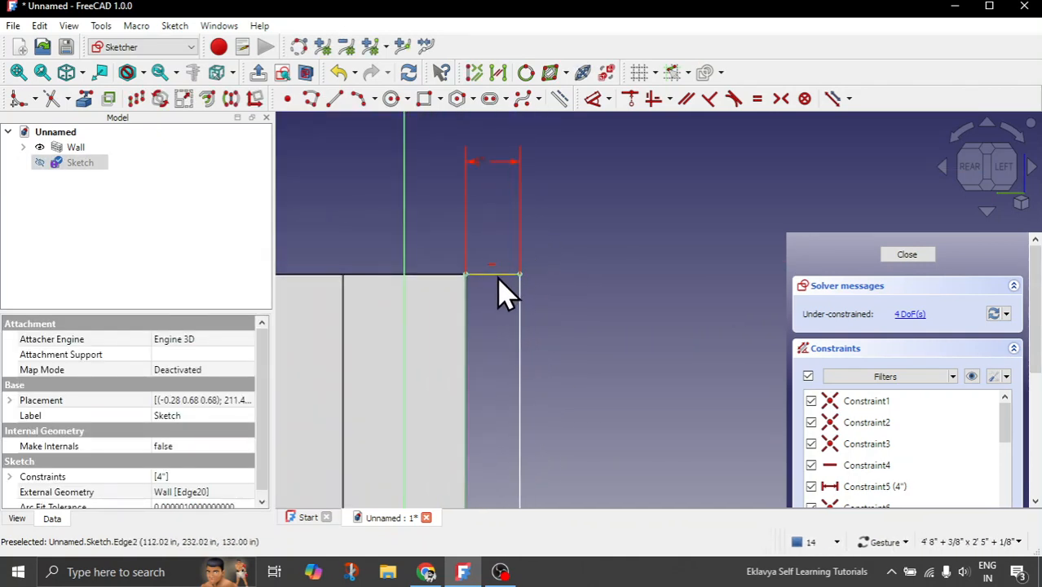
{"action": "mouse_move", "coordinate": [757, 100]}
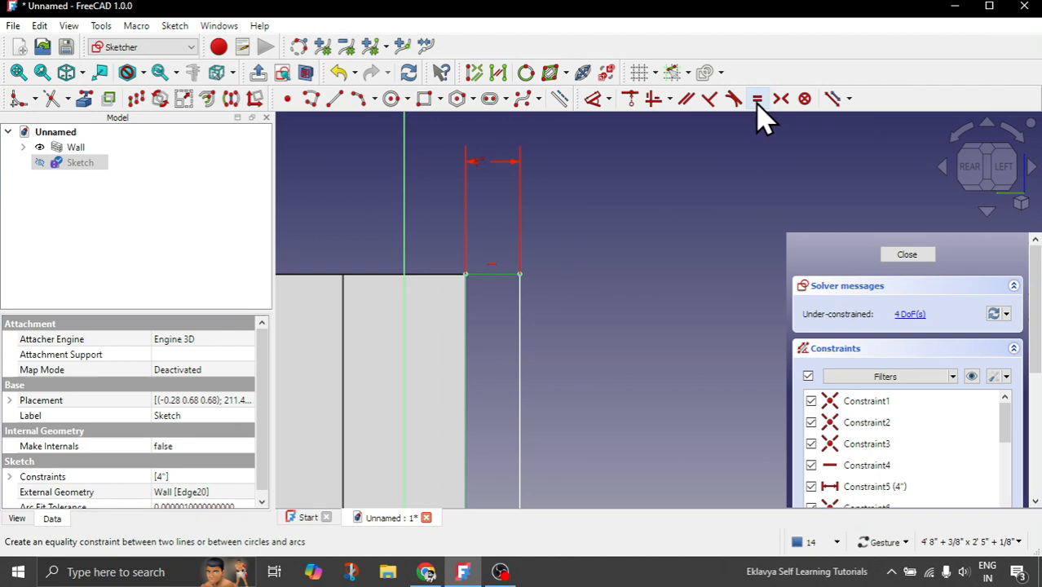
{"action": "mouse_move", "coordinate": [756, 99]}
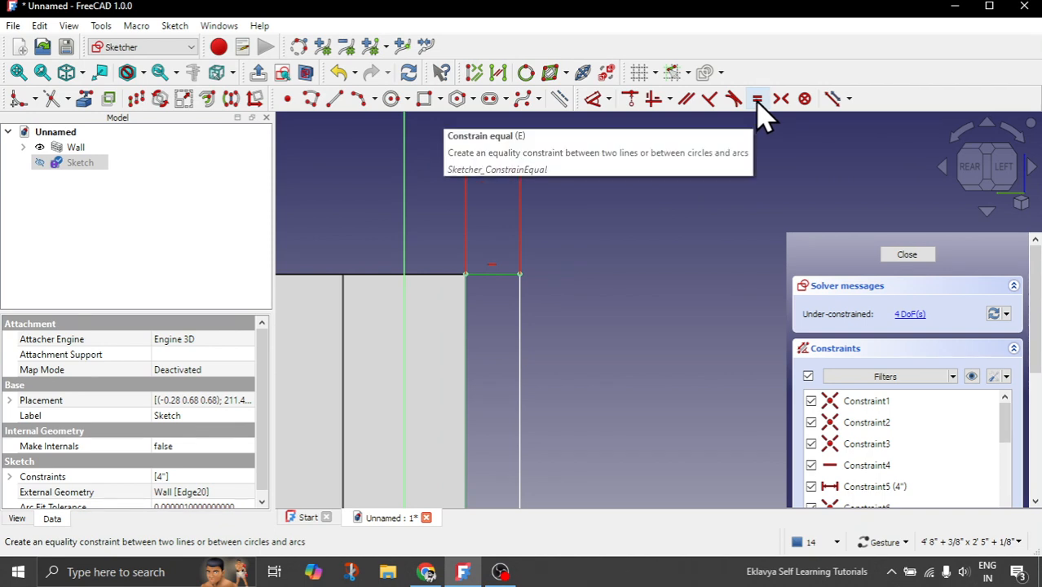
{"action": "left_click", "coordinate": [756, 100]}
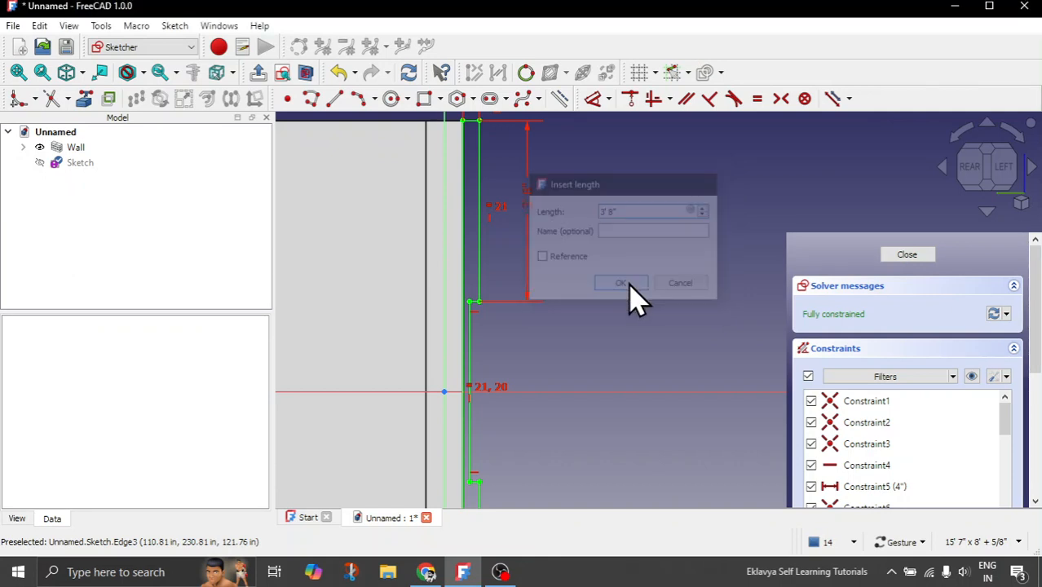
{"action": "left_click", "coordinate": [621, 283]}
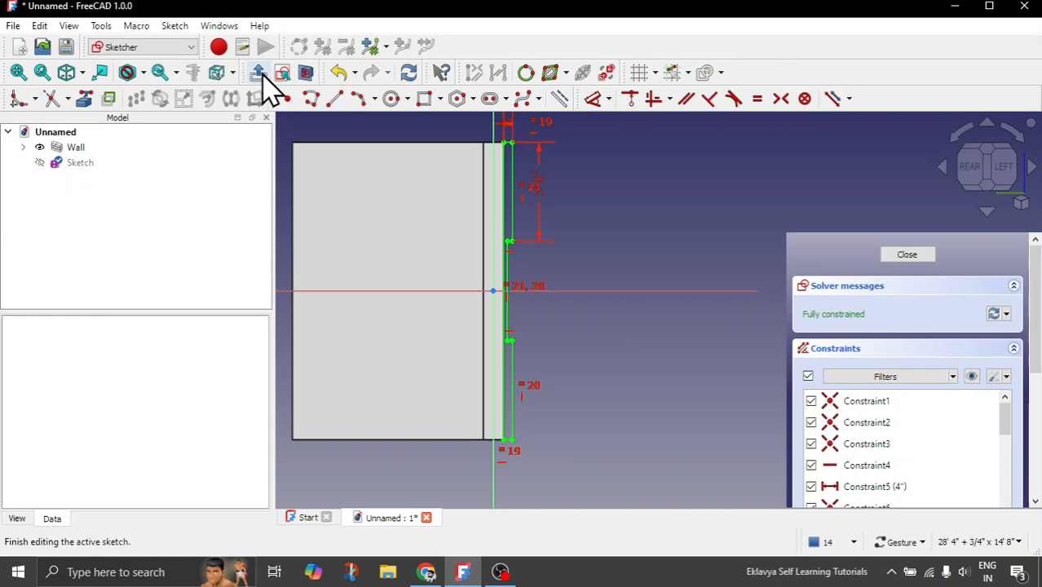
Step: Sweep the profile sketch as a solid along the wall's top edges to form the cladding
{"action": "left_click", "coordinate": [907, 254]}
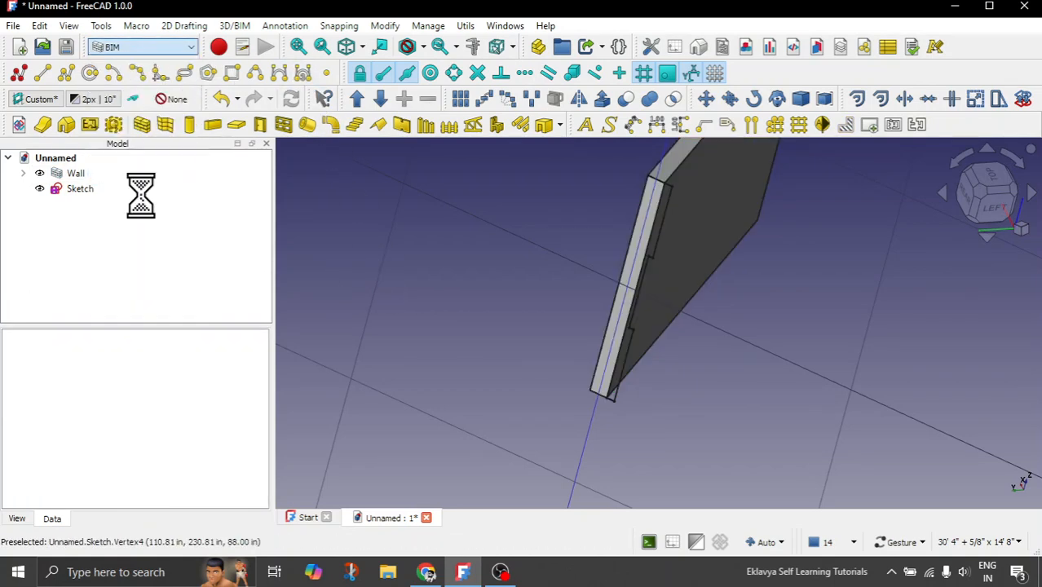
{"action": "left_click", "coordinate": [143, 46]}
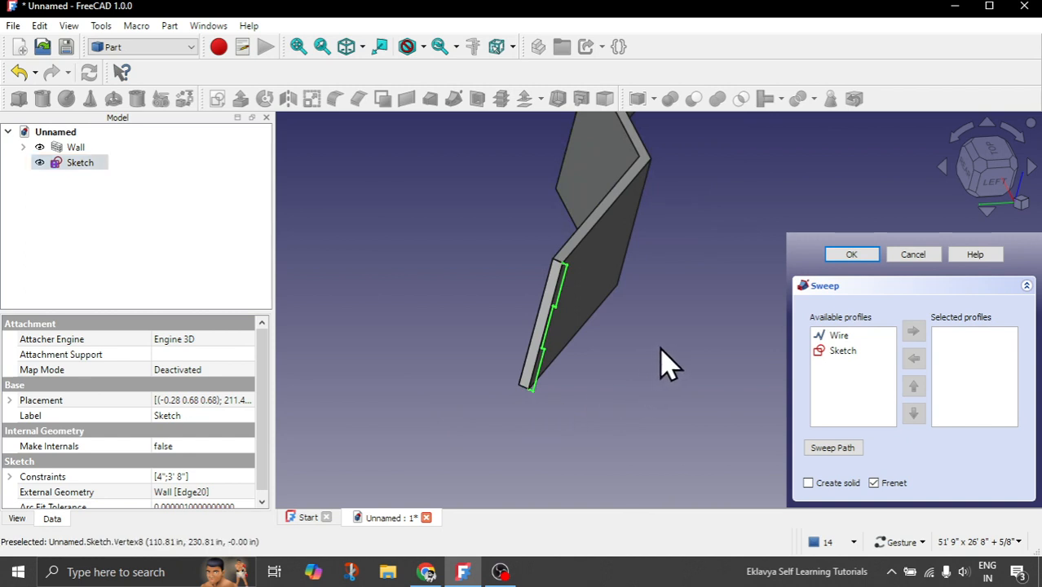
{"action": "left_click", "coordinate": [841, 349]}
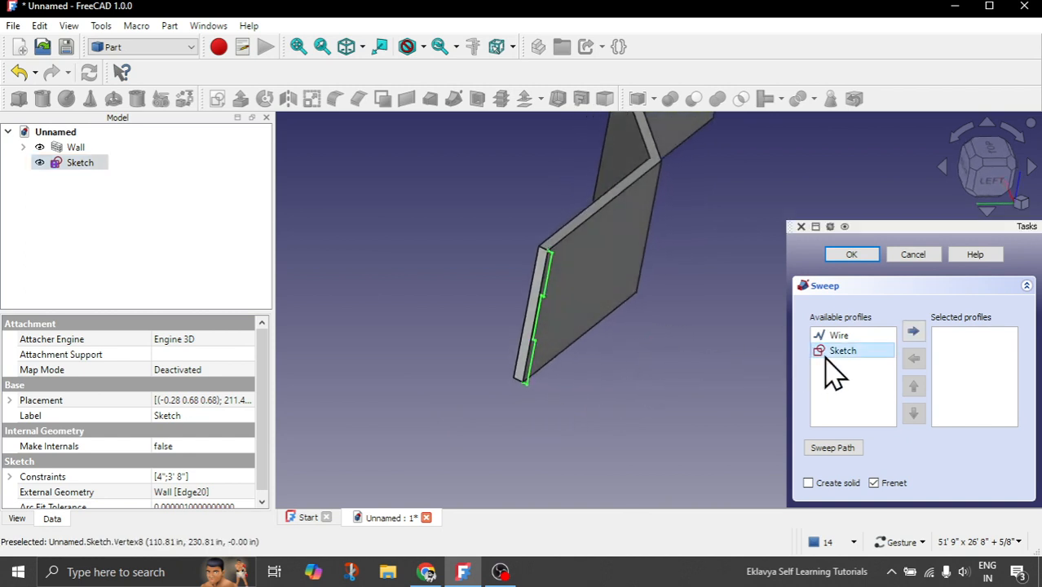
{"action": "left_click", "coordinate": [913, 331]}
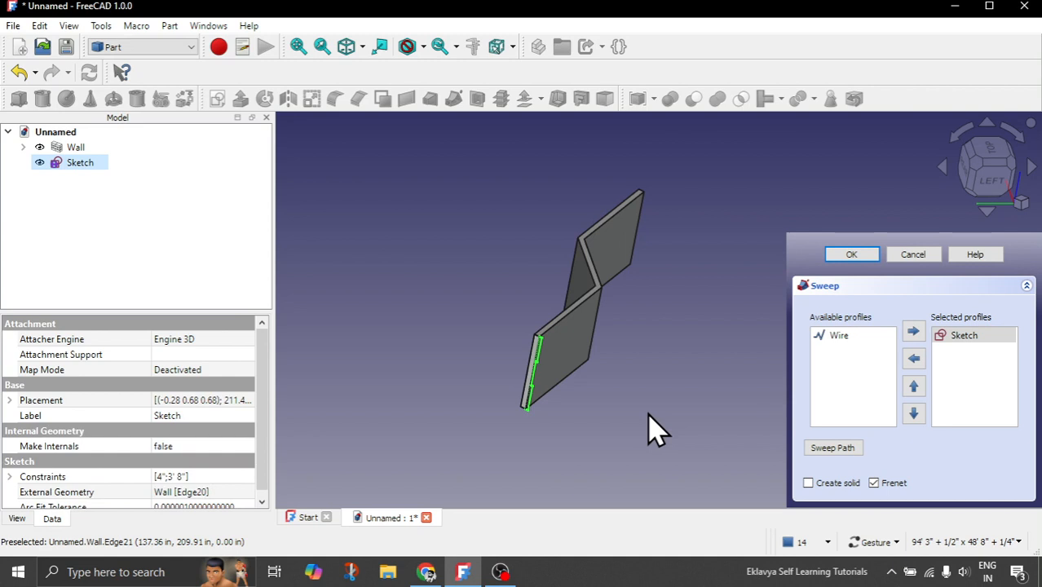
{"action": "mouse_move", "coordinate": [831, 457]}
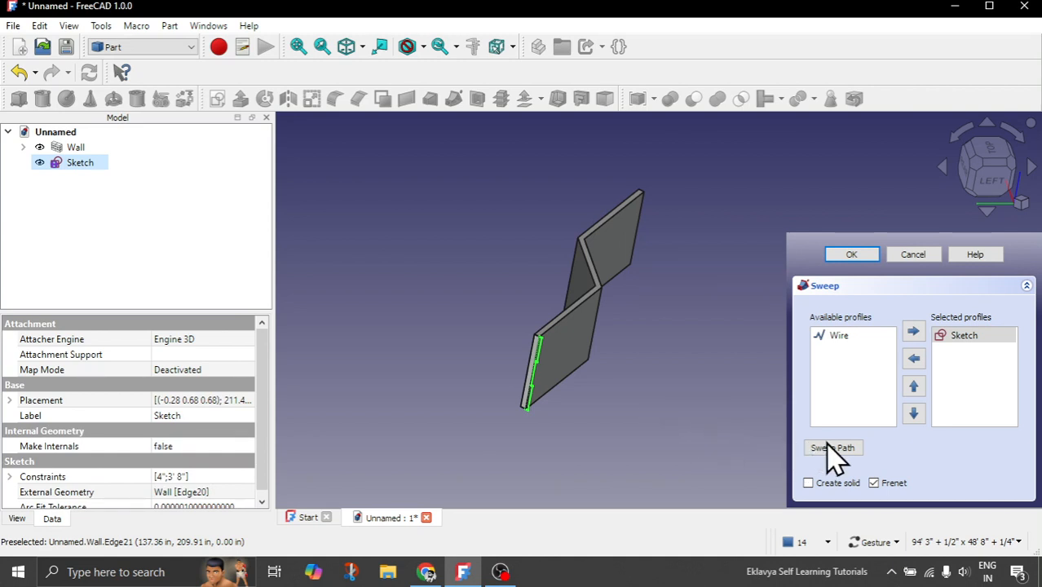
{"action": "left_click", "coordinate": [831, 447]}
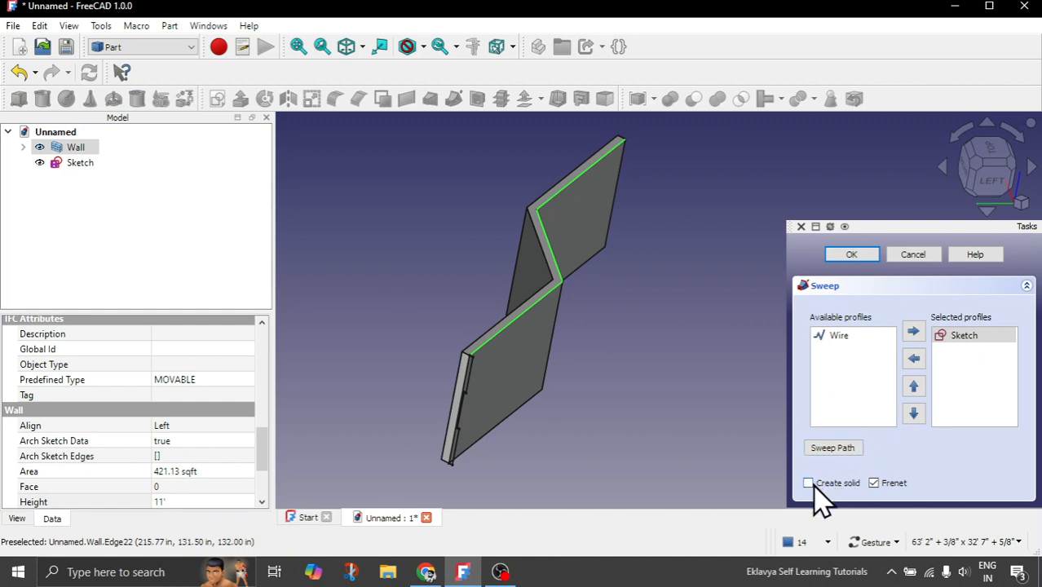
{"action": "left_click", "coordinate": [809, 482]}
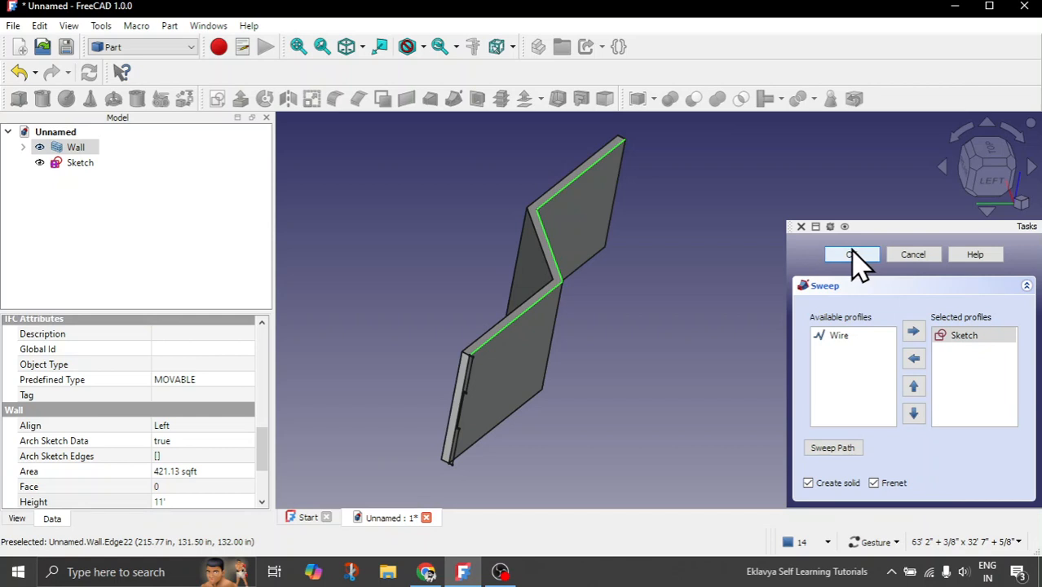
{"action": "left_click", "coordinate": [851, 255]}
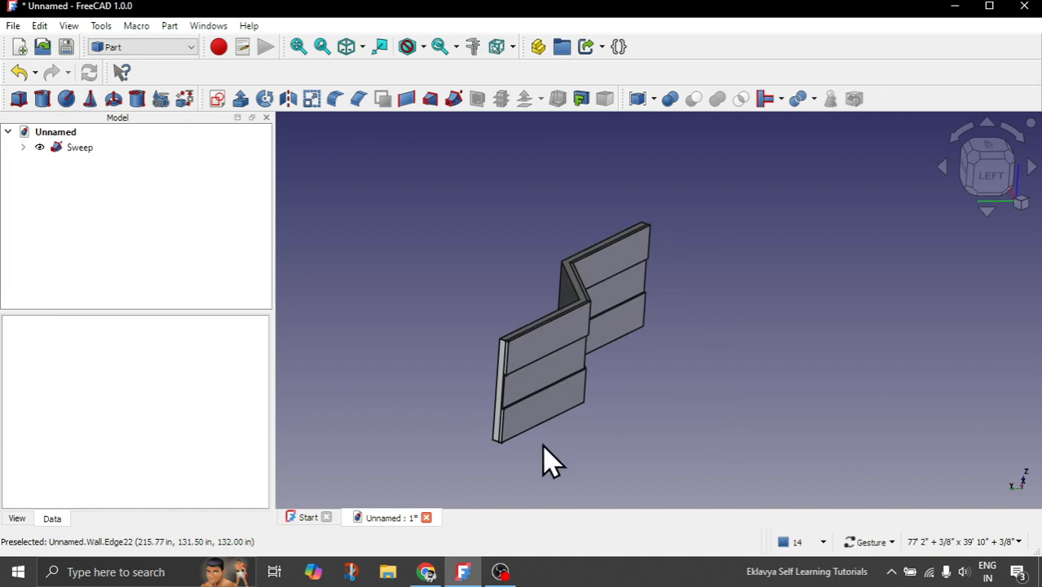
Step: Select the swept cladding and switch to a top view of the model
{"action": "scroll", "scroll_direction": "up", "scroll_amount": 3}
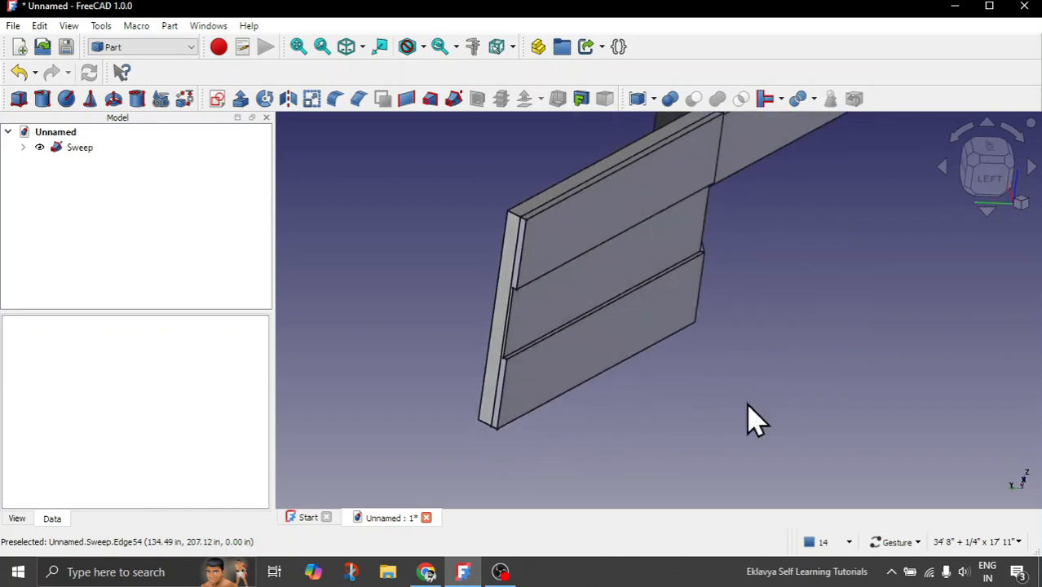
{"action": "left_click", "coordinate": [78, 146]}
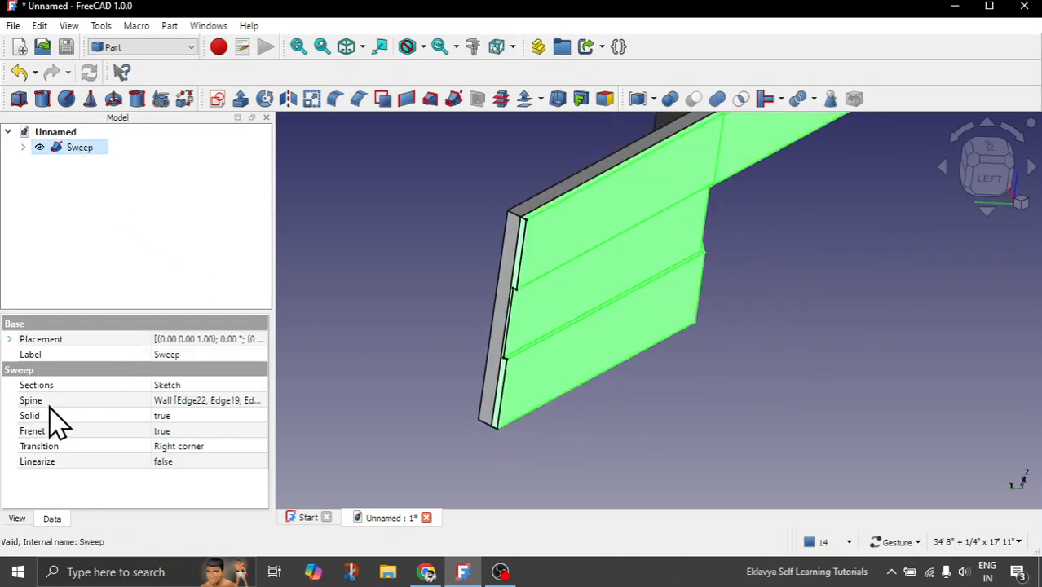
{"action": "mouse_move", "coordinate": [204, 415]}
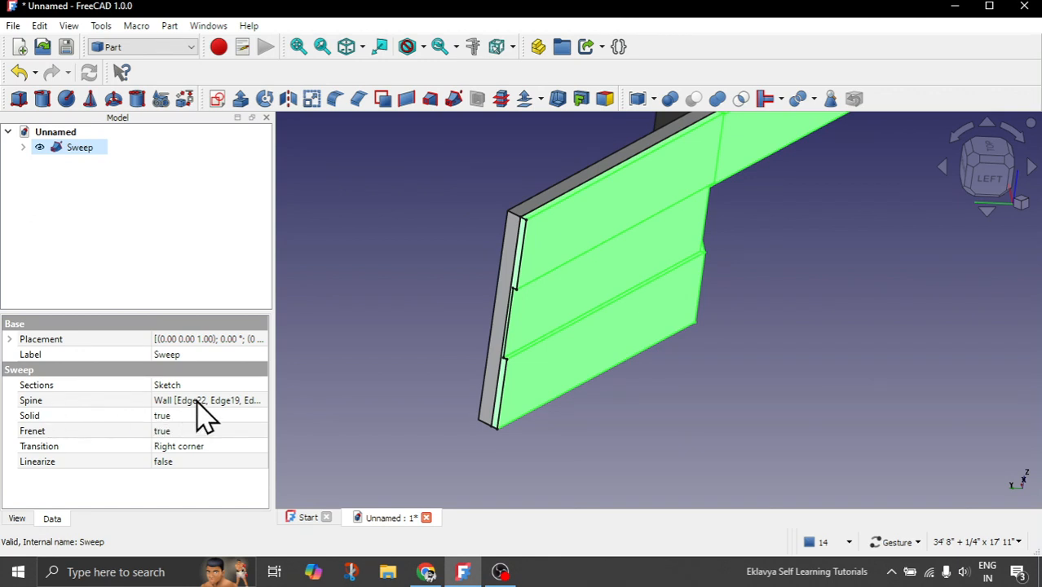
{"action": "mouse_move", "coordinate": [203, 401]}
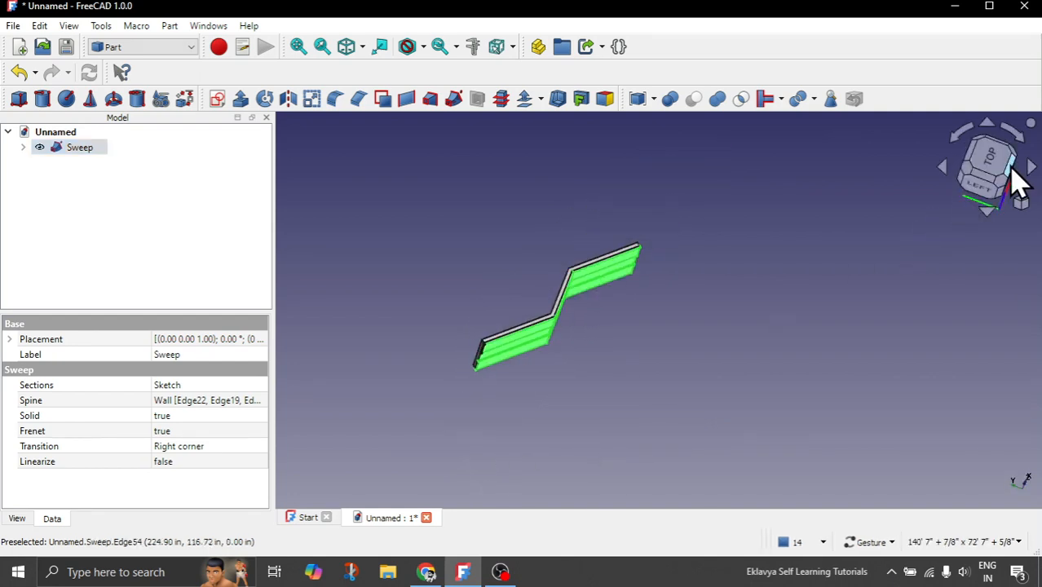
{"action": "left_click", "coordinate": [143, 45]}
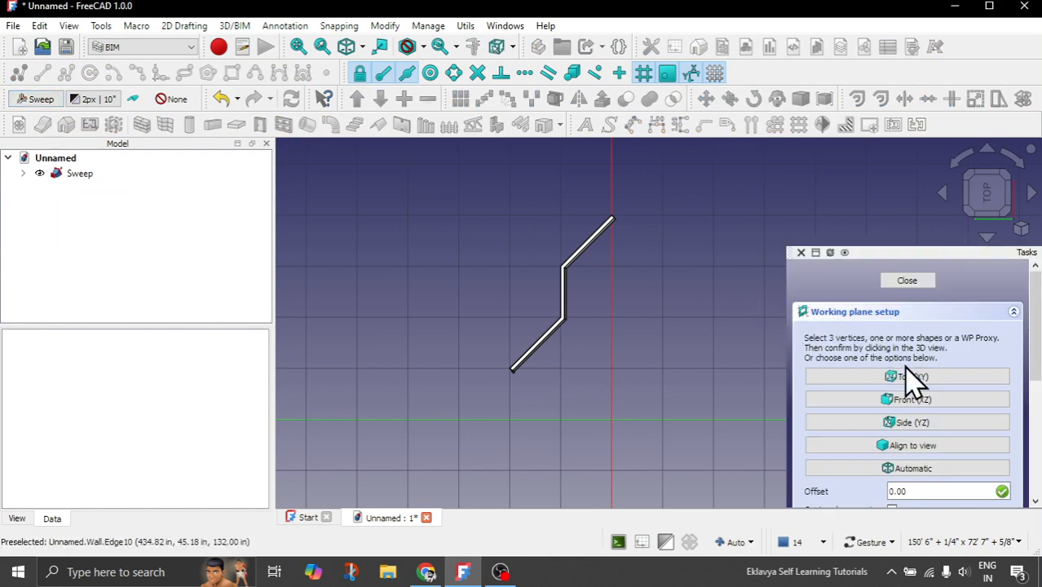
Step: Set the working plane to Top and open the wall's base wire for editing
{"action": "left_click", "coordinate": [906, 375]}
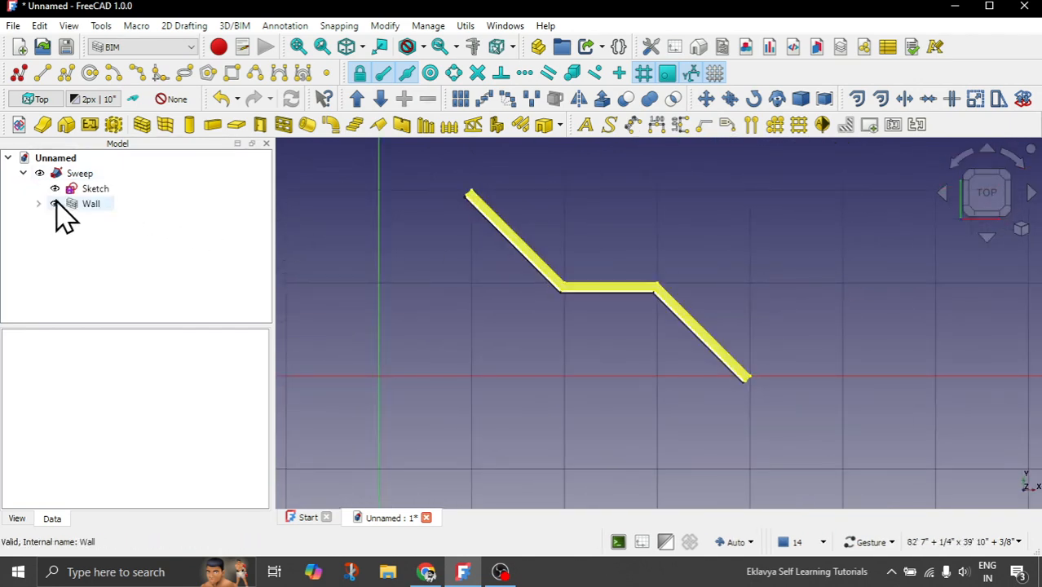
{"action": "left_click", "coordinate": [39, 202]}
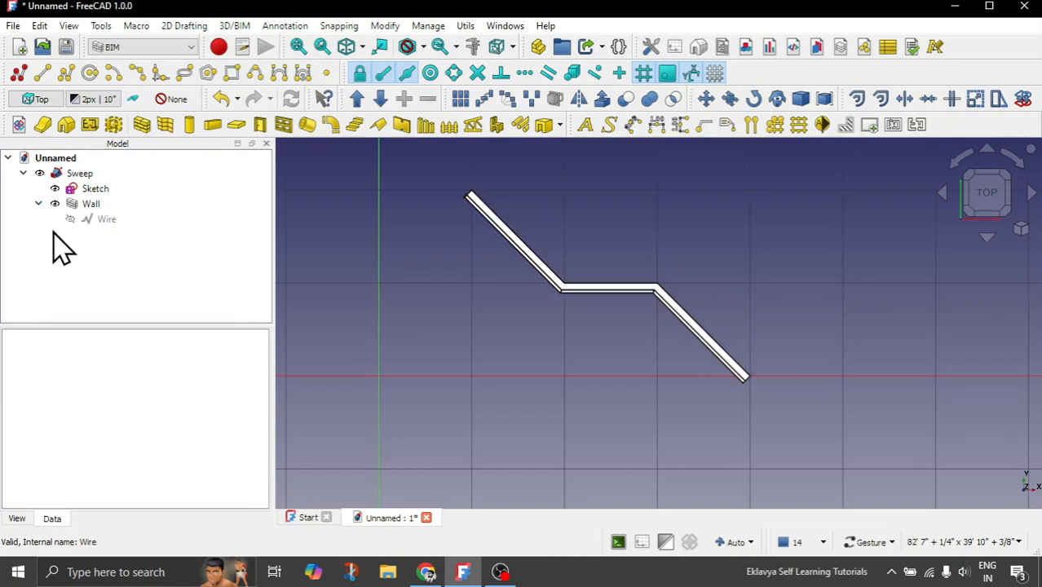
{"action": "left_click", "coordinate": [106, 219]}
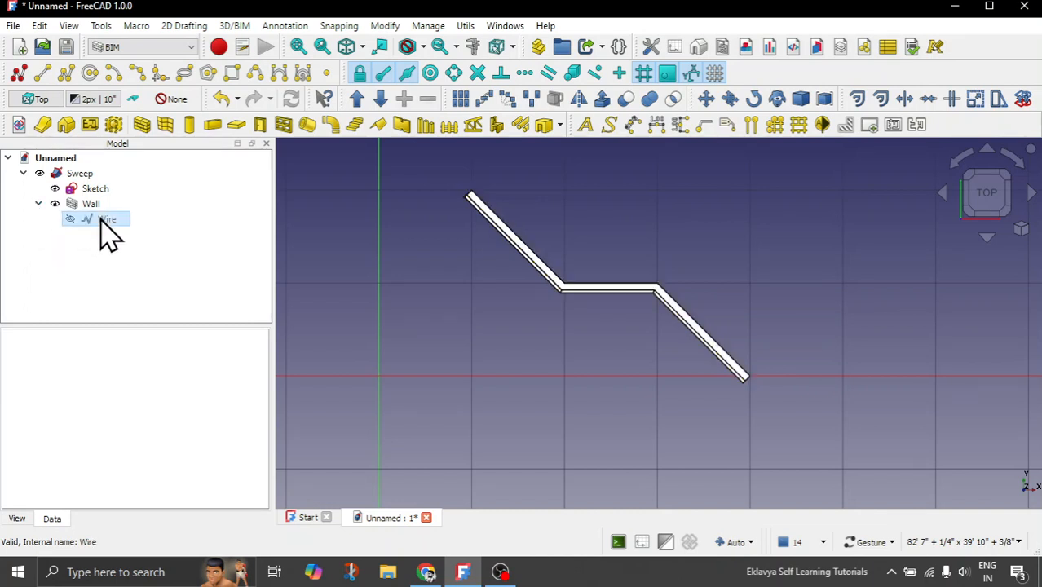
{"action": "left_click", "coordinate": [107, 218]}
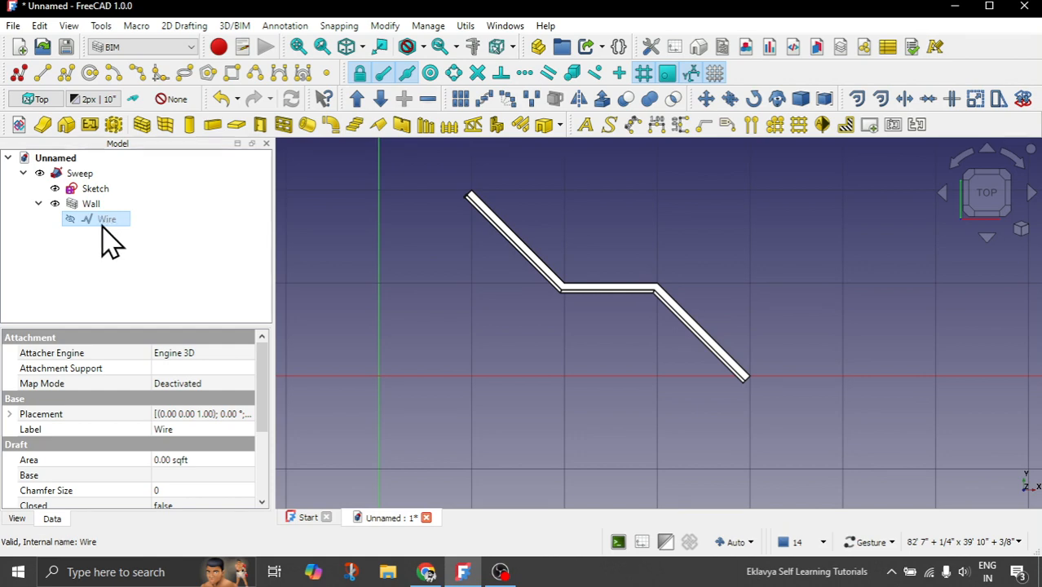
{"action": "double_click", "coordinate": [106, 218]}
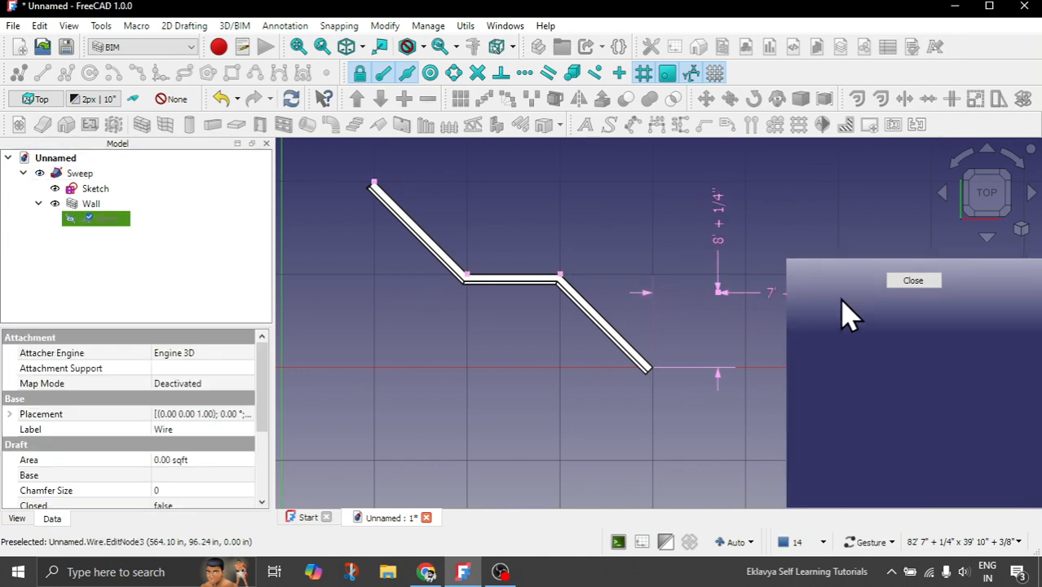
{"action": "left_click", "coordinate": [913, 280]}
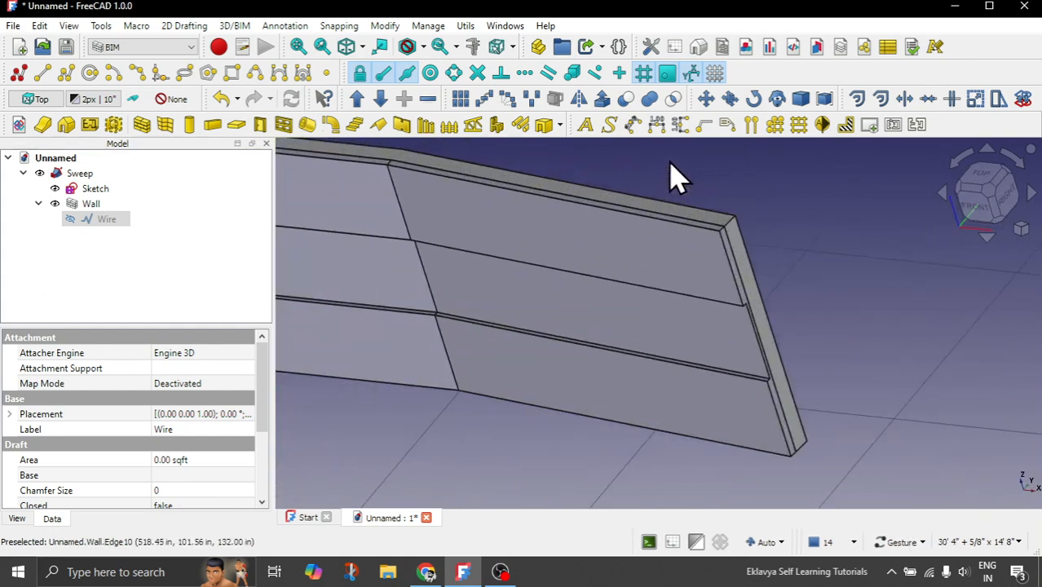
Step: Move a baseline node so the sweep follows the new zigzag, viewed at an angle
{"action": "left_click_drag", "start_coordinate": [677, 179], "coordinate": [888, 310]}
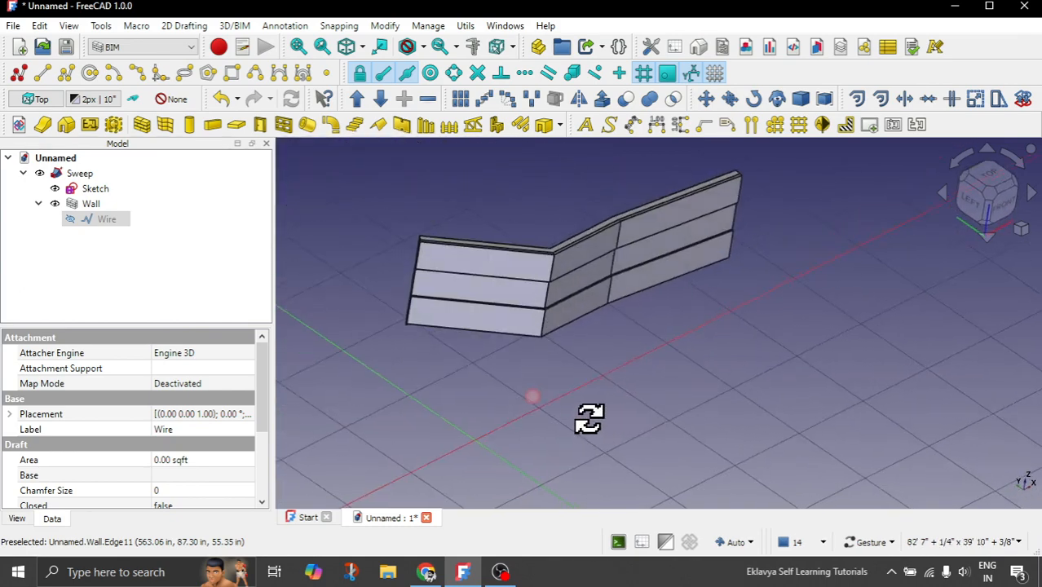
{"action": "left_click", "coordinate": [988, 180]}
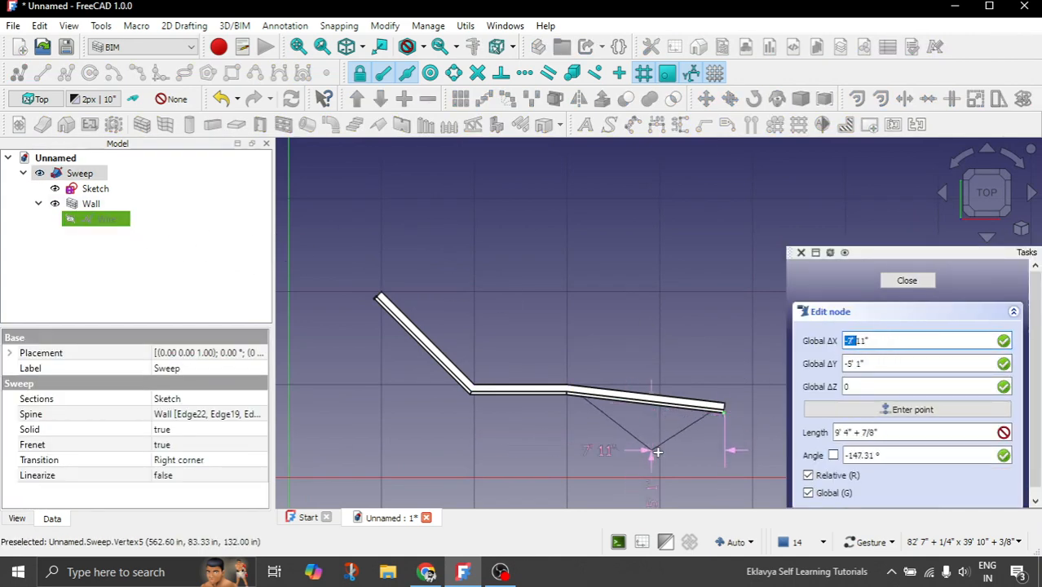
{"action": "left_click", "coordinate": [906, 281]}
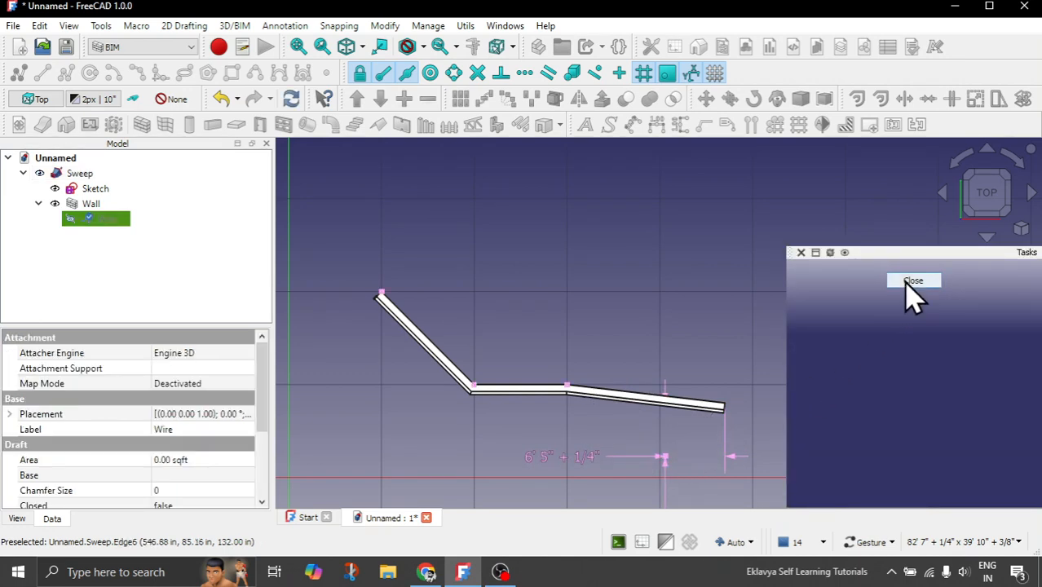
{"action": "left_click", "coordinate": [913, 280]}
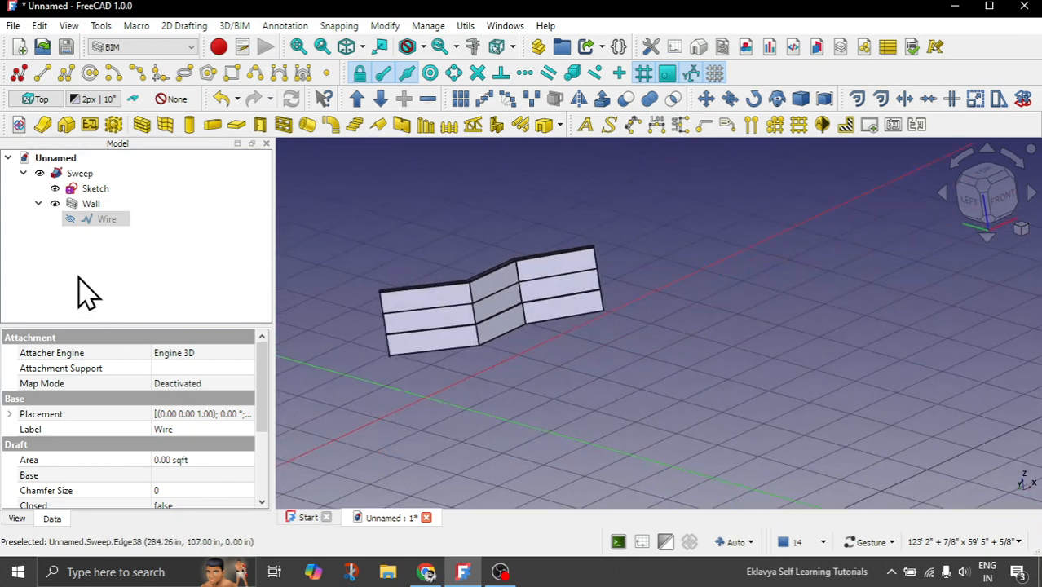
Step: Convert the sweep into BIM wall Wall001 and orbit to face the banded front
{"action": "left_click", "coordinate": [80, 173]}
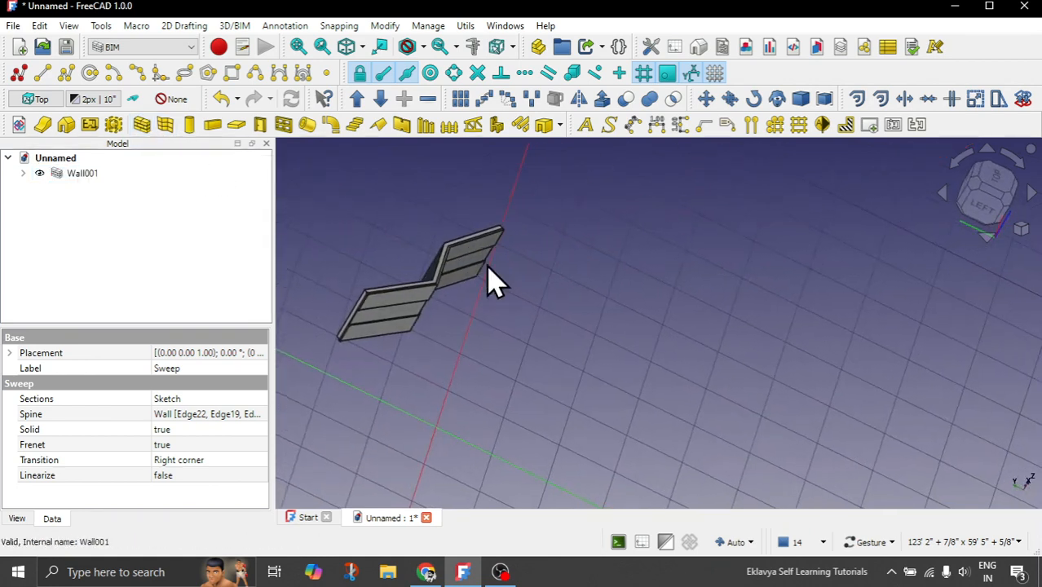
{"action": "left_click_drag", "start_coordinate": [489, 277], "coordinate": [329, 362]}
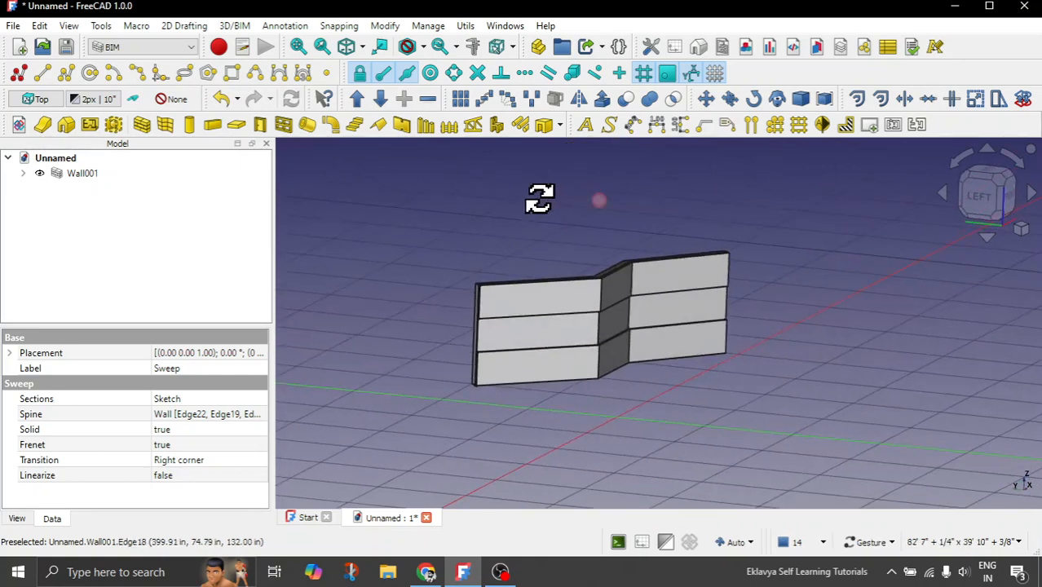
{"action": "left_click", "coordinate": [714, 73]}
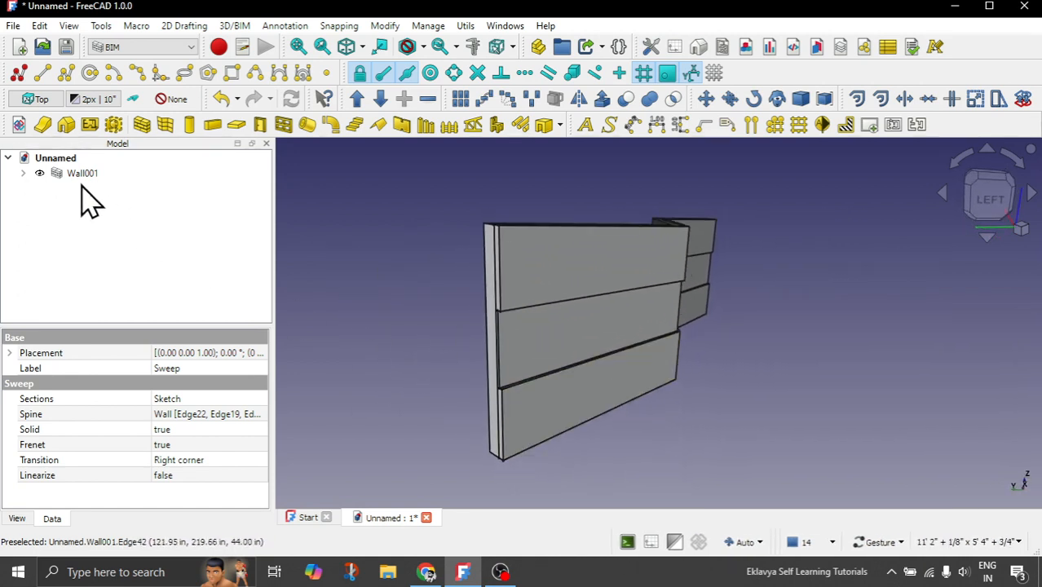
Step: Via Set appearance per face, give the top band Plaster and the middle band Stone
{"action": "right_click", "coordinate": [82, 173]}
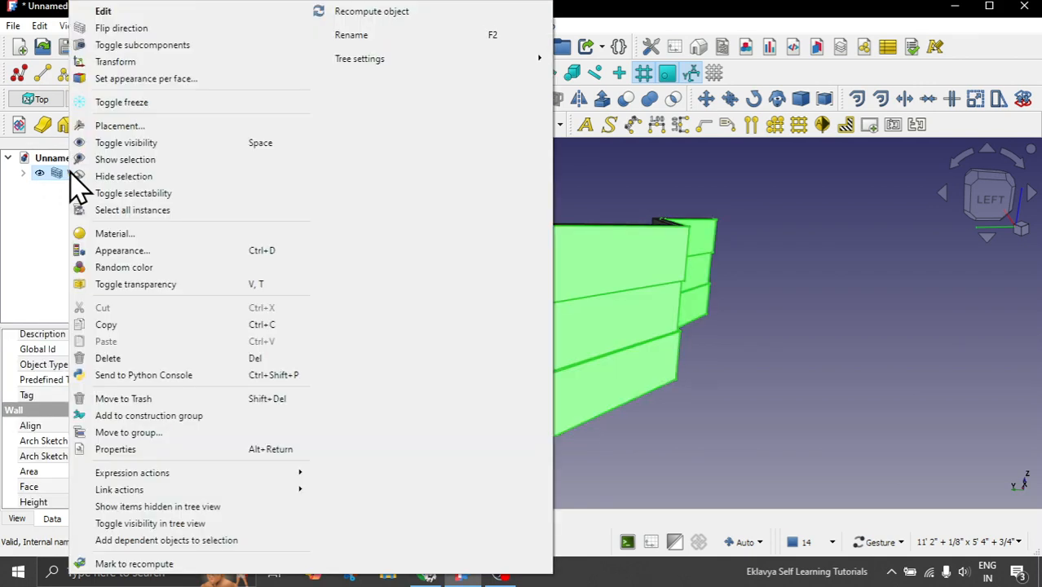
{"action": "mouse_move", "coordinate": [145, 78]}
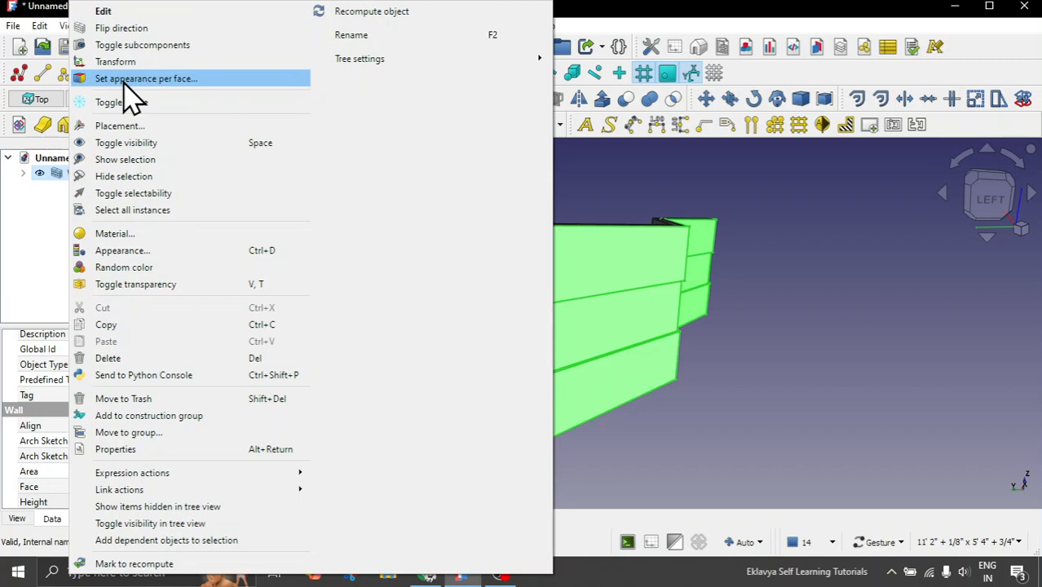
{"action": "left_click", "coordinate": [145, 78]}
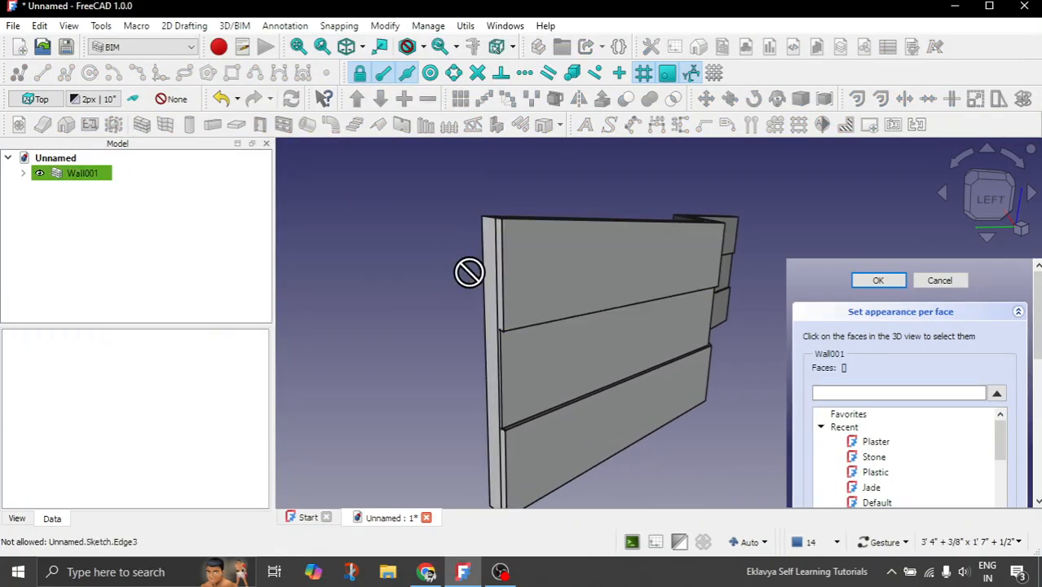
{"action": "left_click_drag", "start_coordinate": [470, 274], "coordinate": [424, 335]}
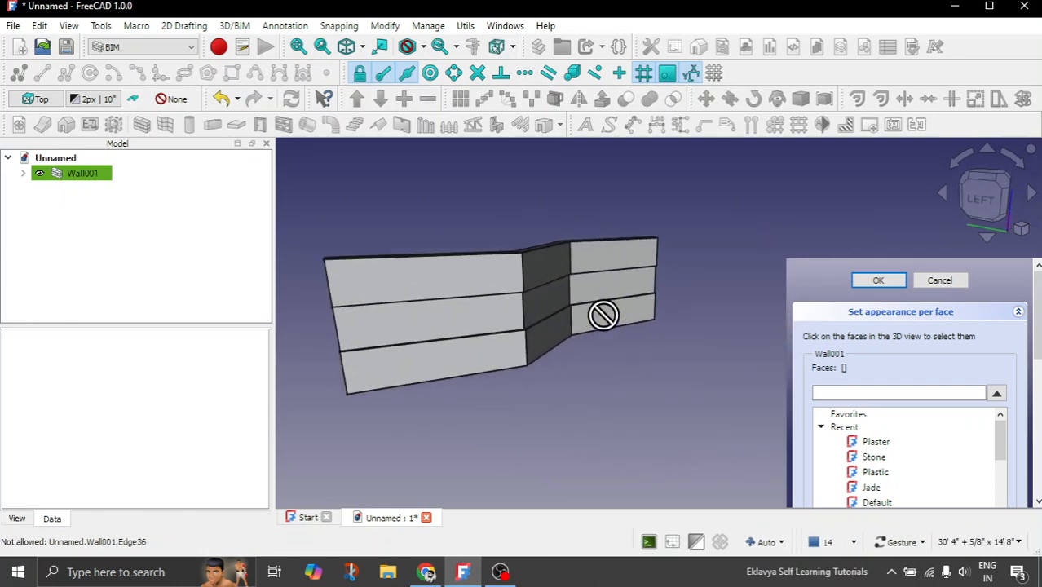
{"action": "left_click", "coordinate": [546, 269]}
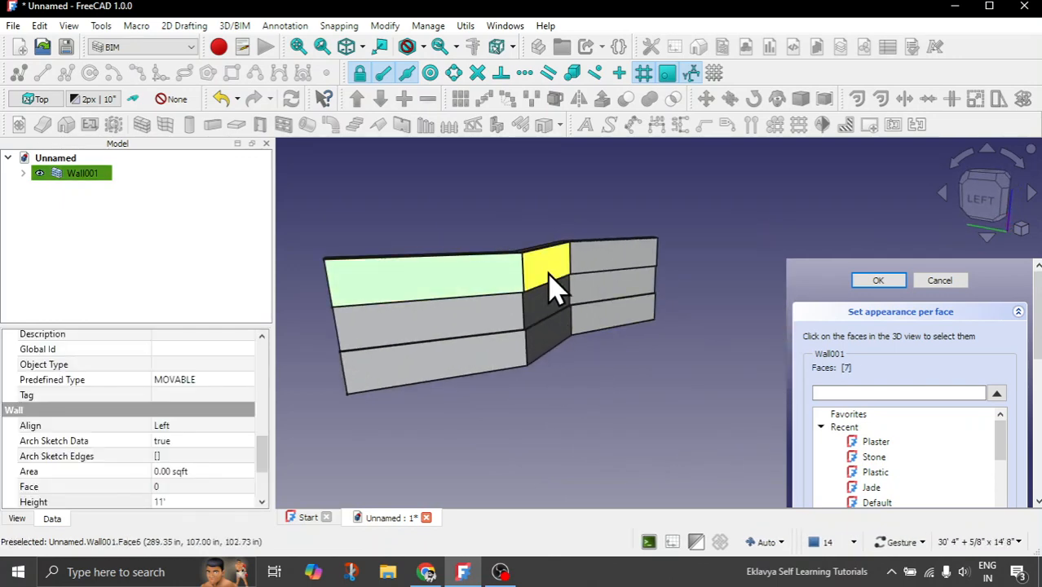
{"action": "left_click", "coordinate": [611, 261]}
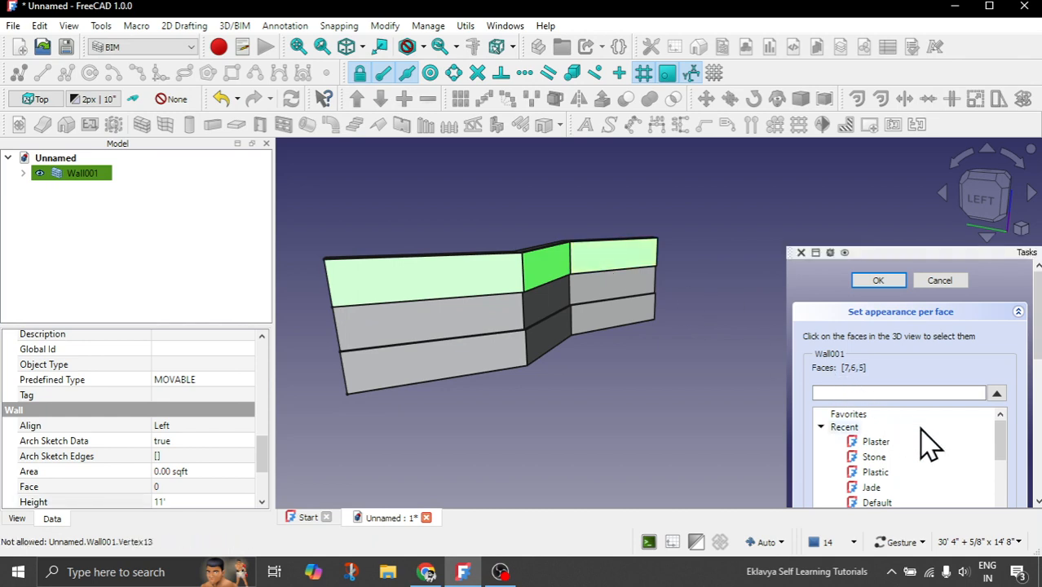
{"action": "left_click", "coordinate": [875, 440]}
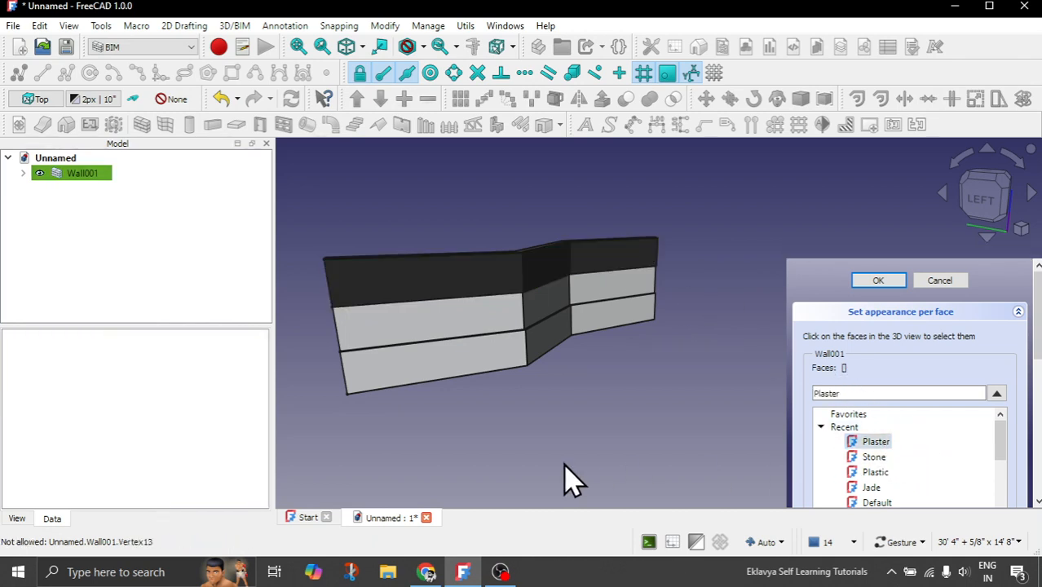
{"action": "left_click", "coordinate": [408, 313]}
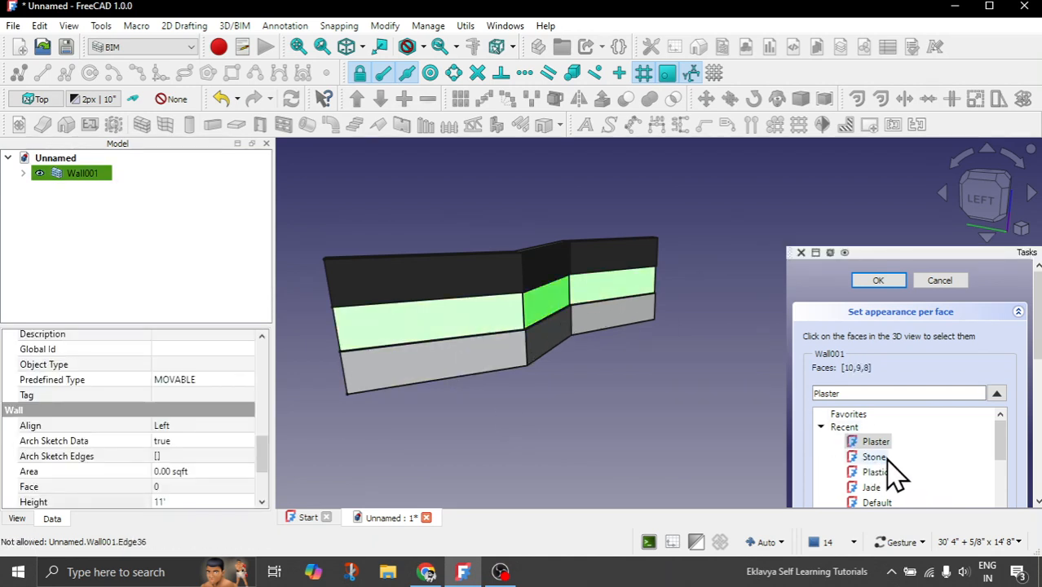
{"action": "left_click", "coordinate": [874, 456]}
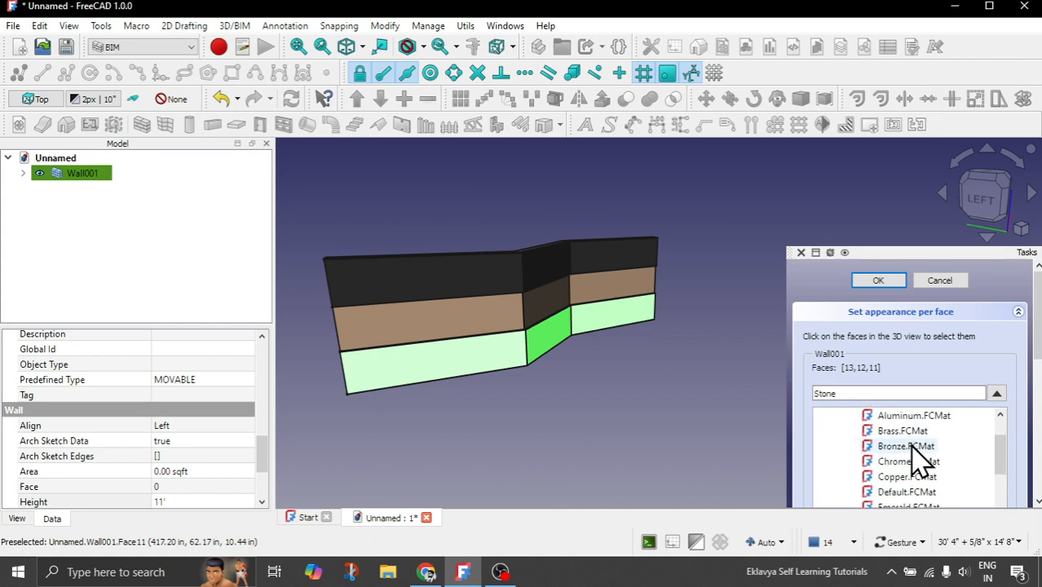
Step: Give the bottom band faces Emerald, then try the Satin material on them
{"action": "scroll", "scroll_direction": "down", "scroll_amount": 3}
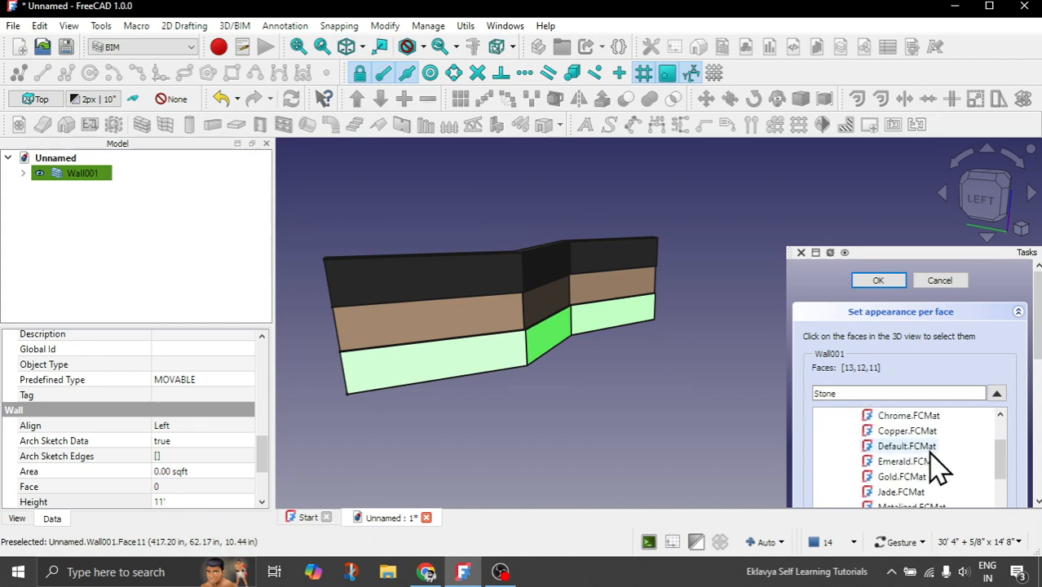
{"action": "left_click", "coordinate": [907, 460]}
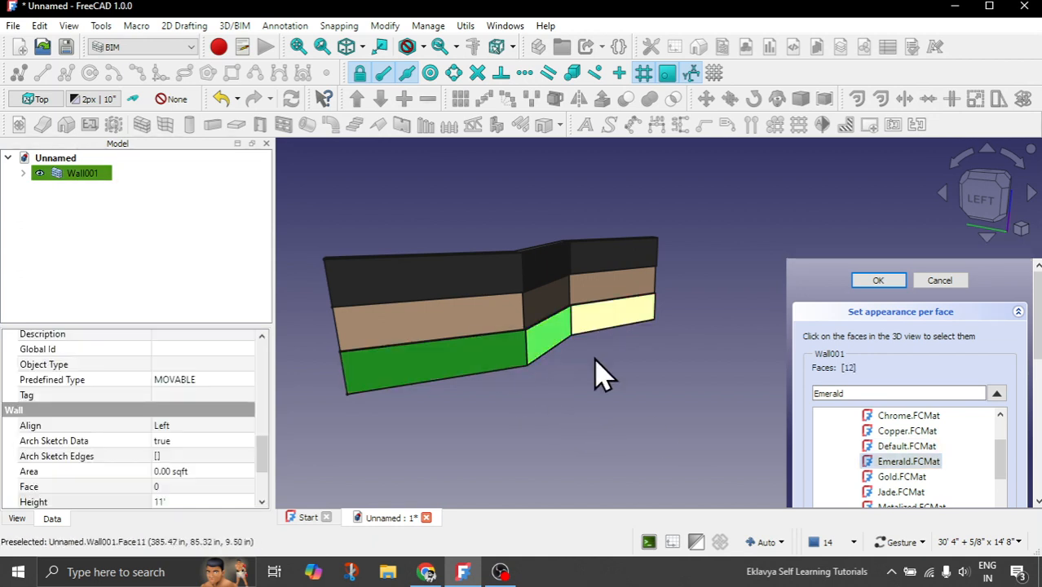
{"action": "left_click", "coordinate": [432, 367]}
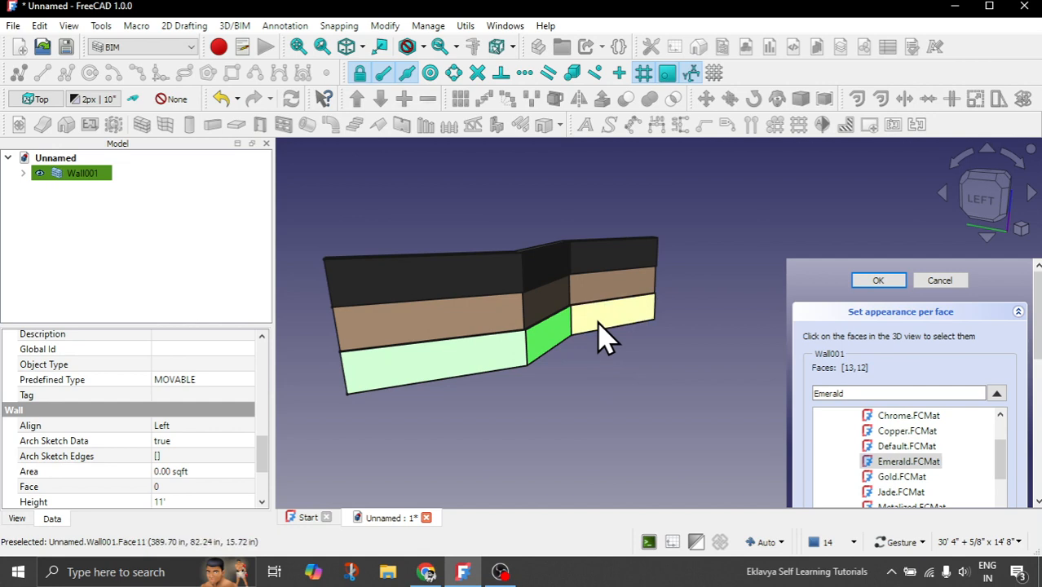
{"action": "left_click", "coordinate": [612, 318]}
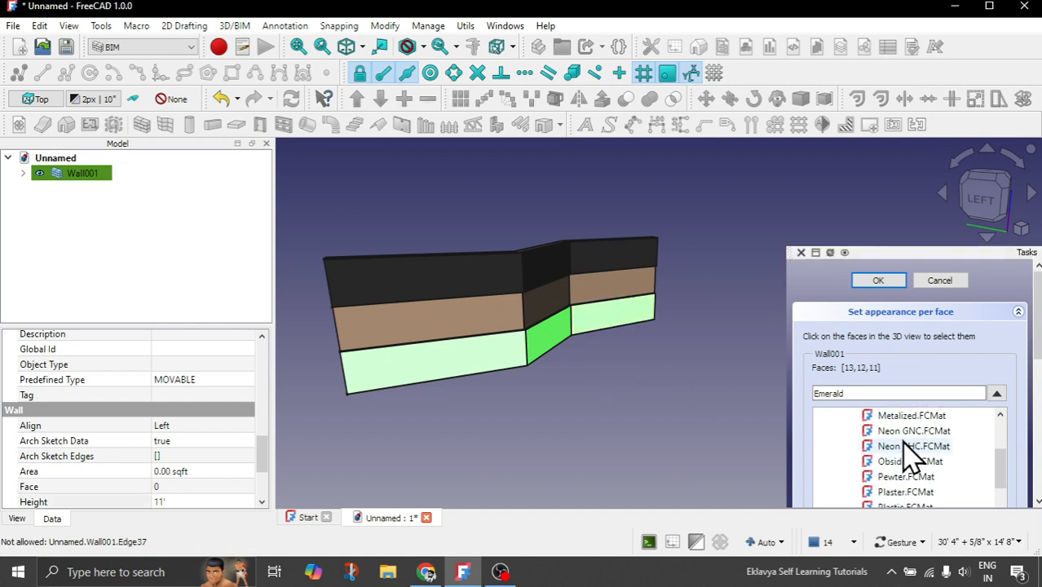
{"action": "scroll", "scroll_direction": "down", "scroll_amount": 3}
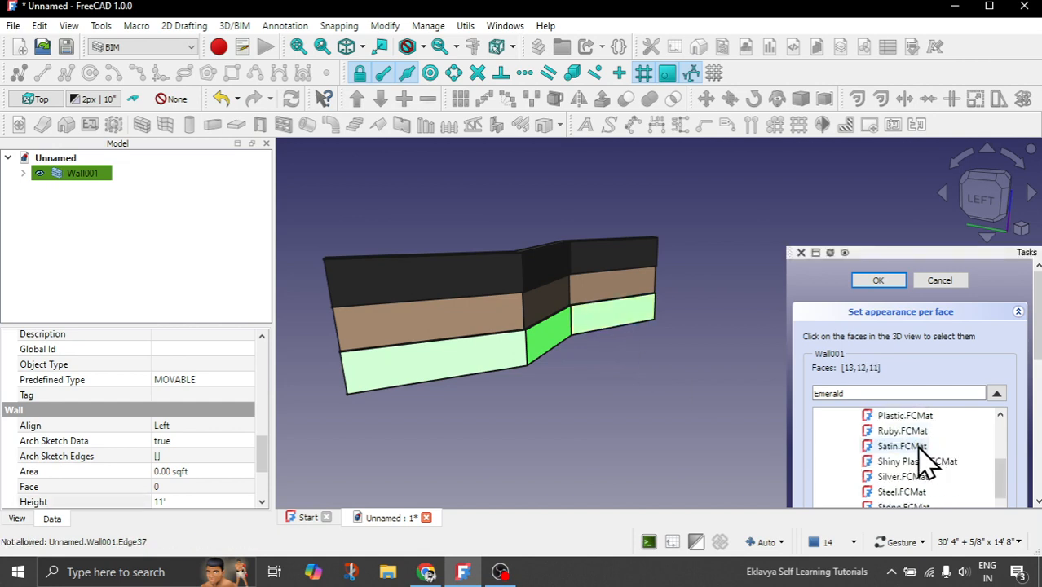
{"action": "left_click", "coordinate": [903, 476]}
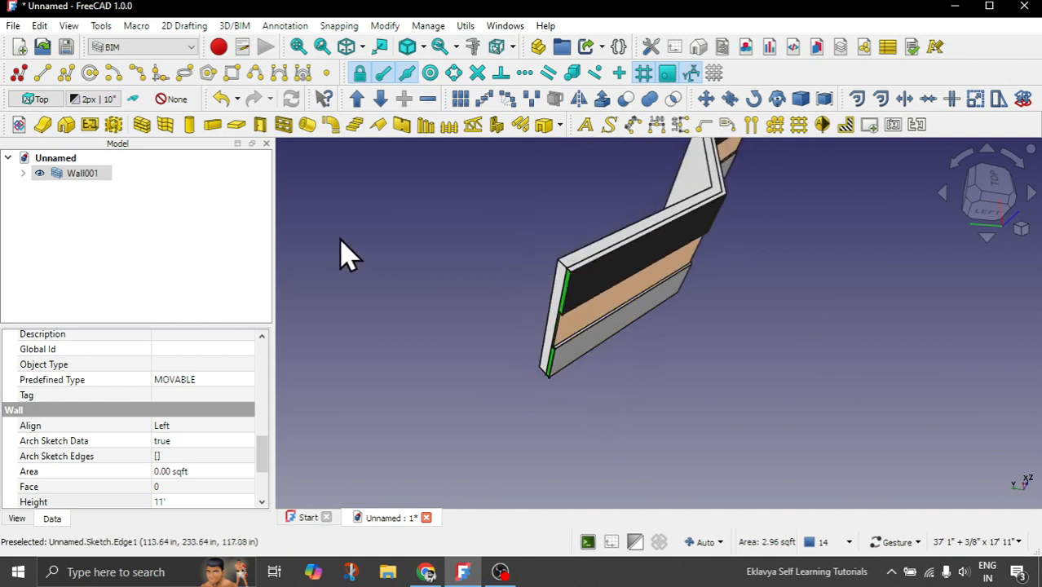
Step: Reopen Set appearance per face on Wall001 to recolour the lower band grey
{"action": "right_click", "coordinate": [350, 253]}
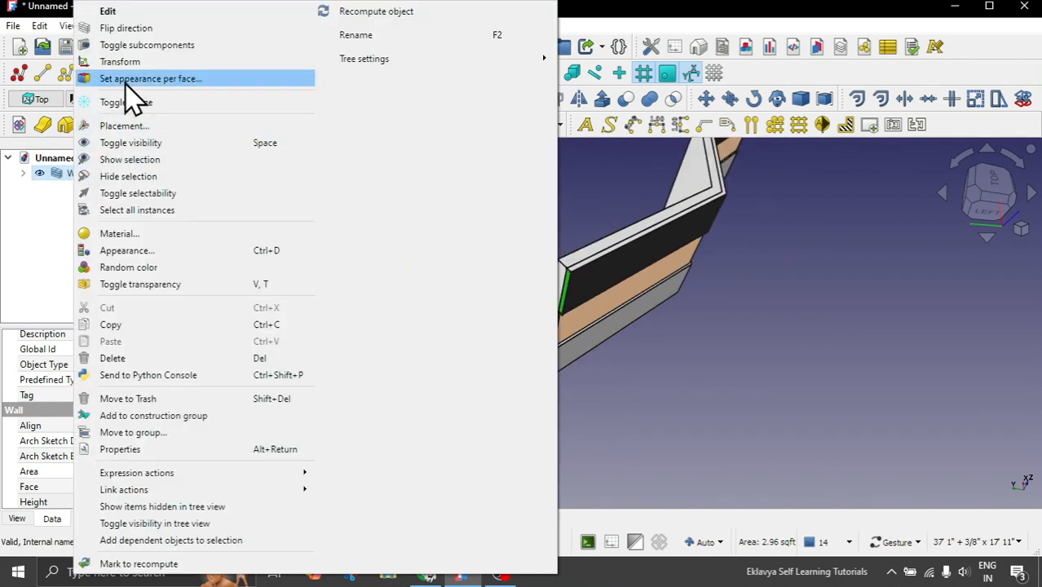
{"action": "left_click", "coordinate": [150, 78]}
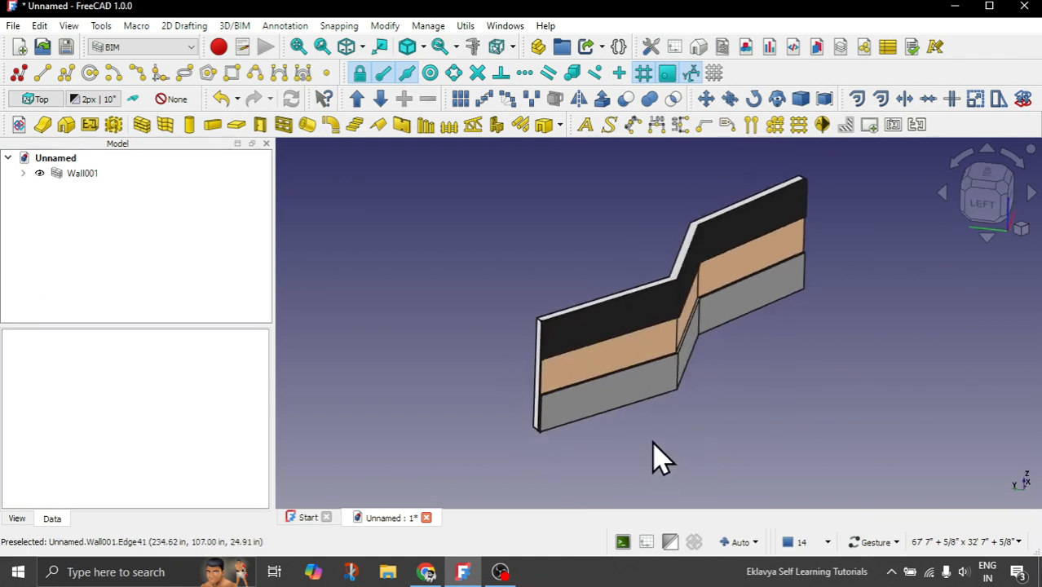
{"action": "mouse_move", "coordinate": [635, 457]}
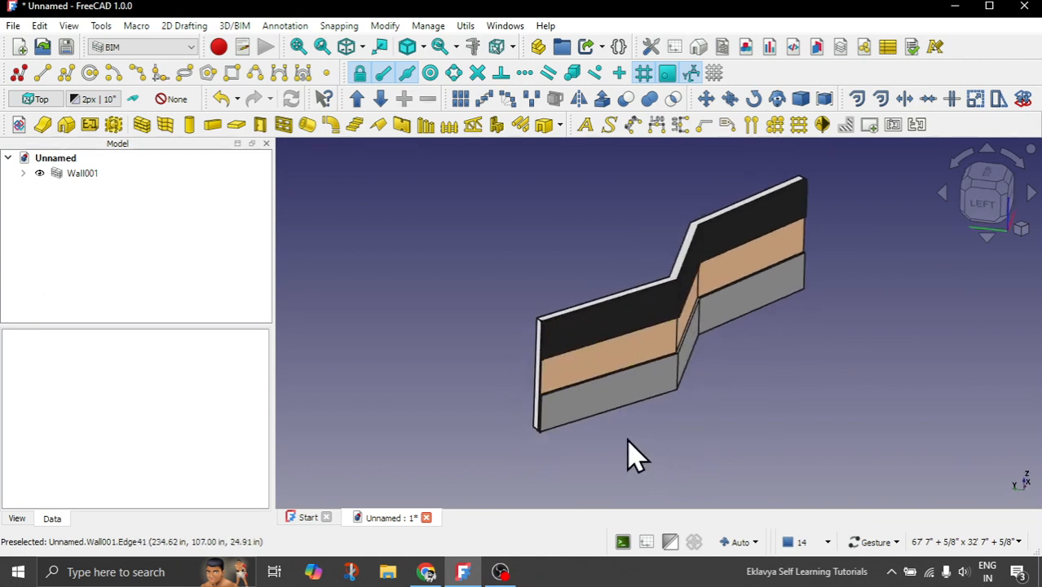